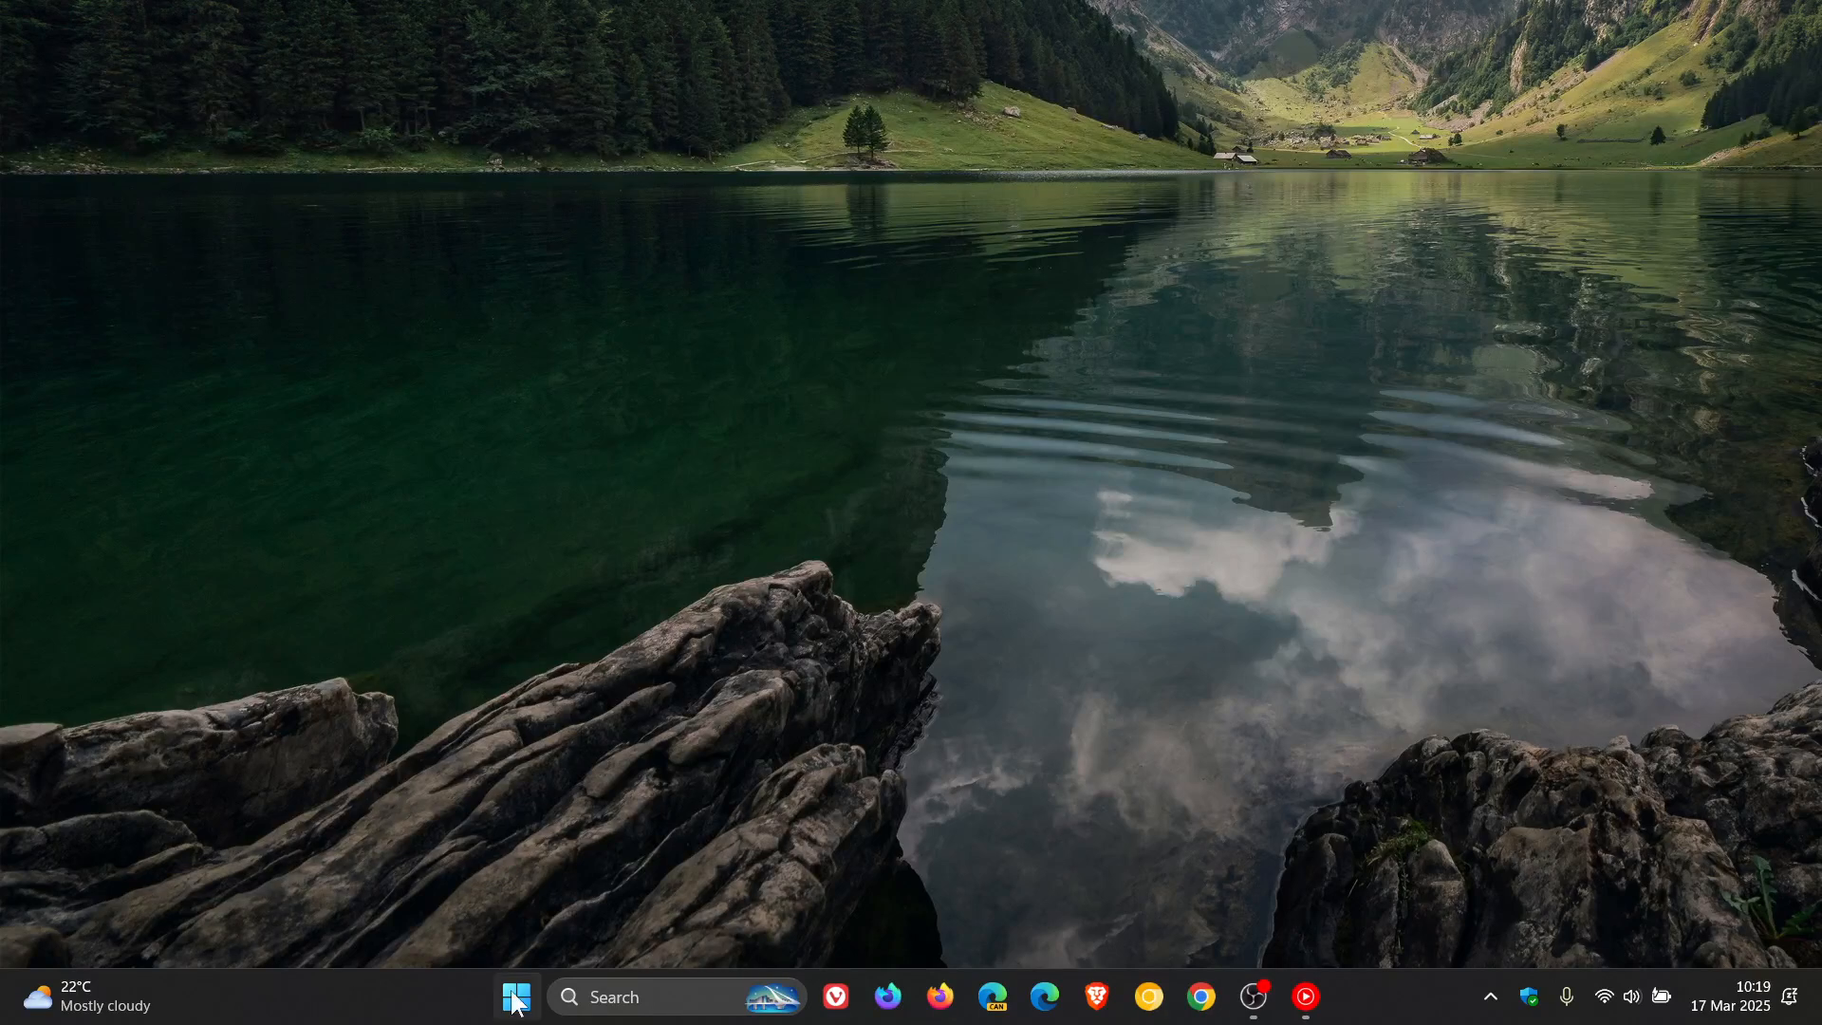
- Open the Start menu's All apps list and scroll past the O entries to Outlook (new)
left_click(515, 998)
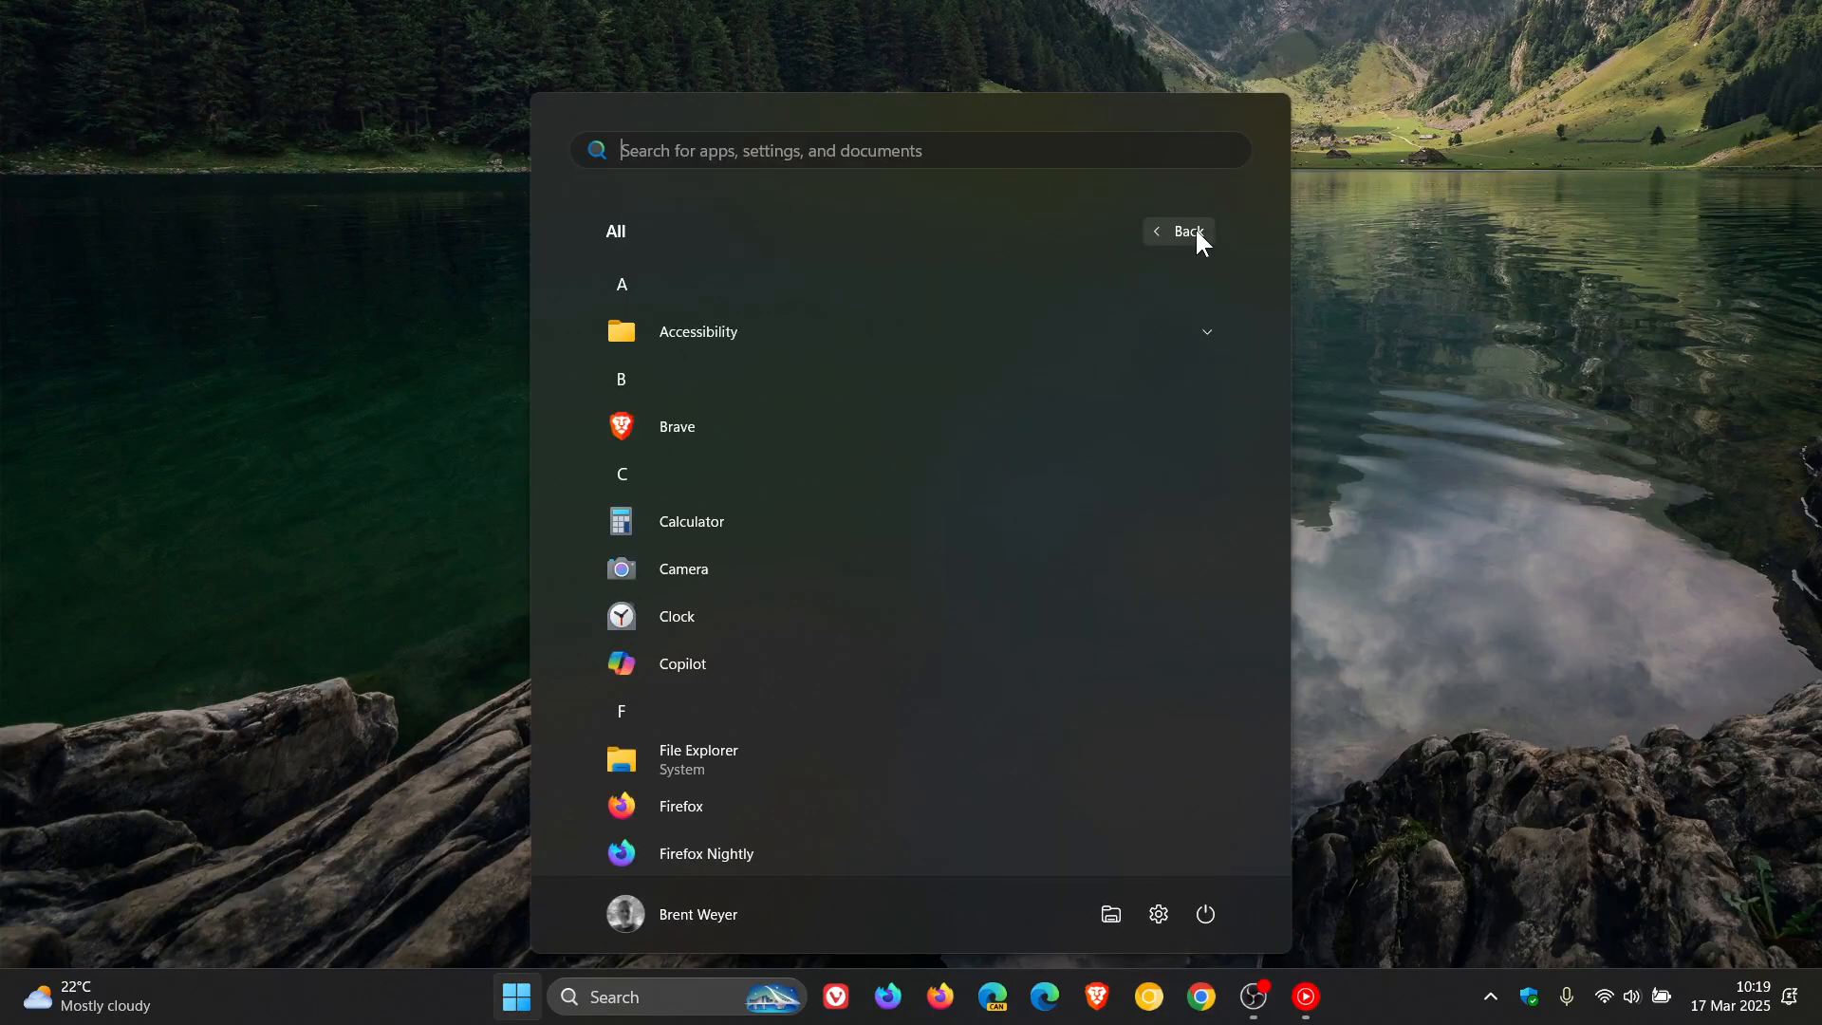
mouse_move(930, 473)
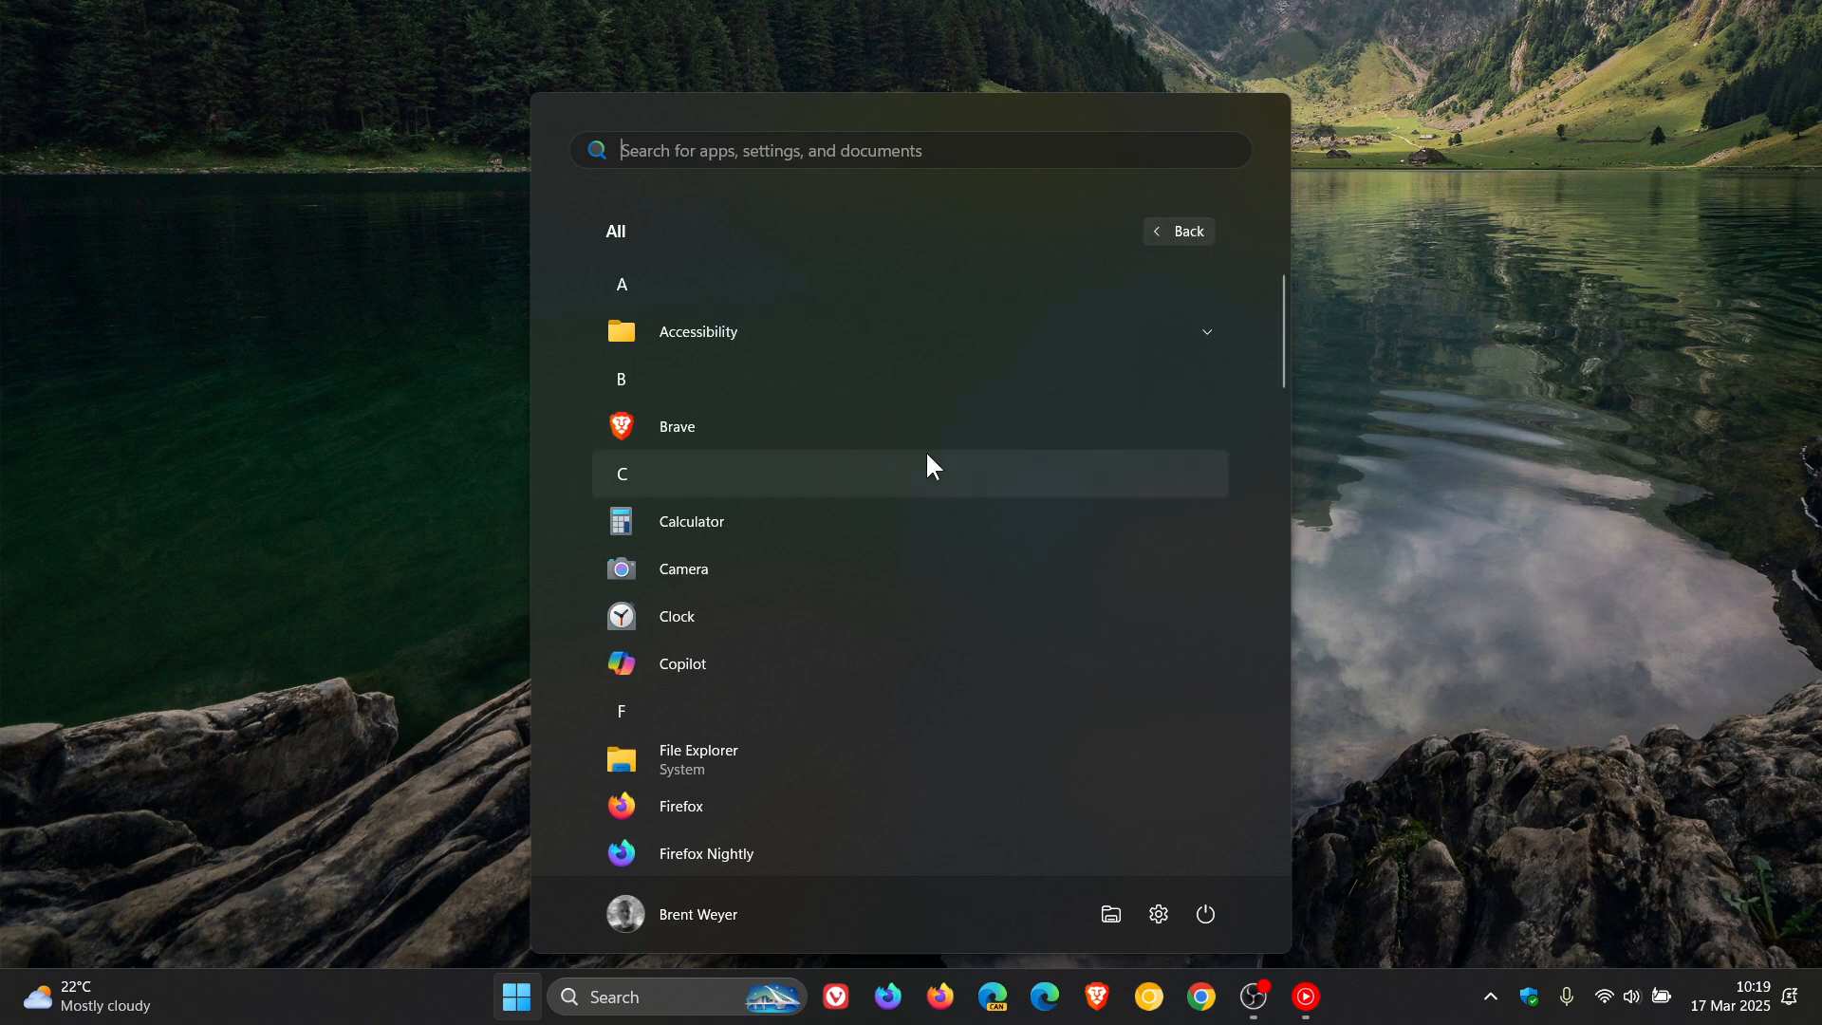
scroll("down", 3)
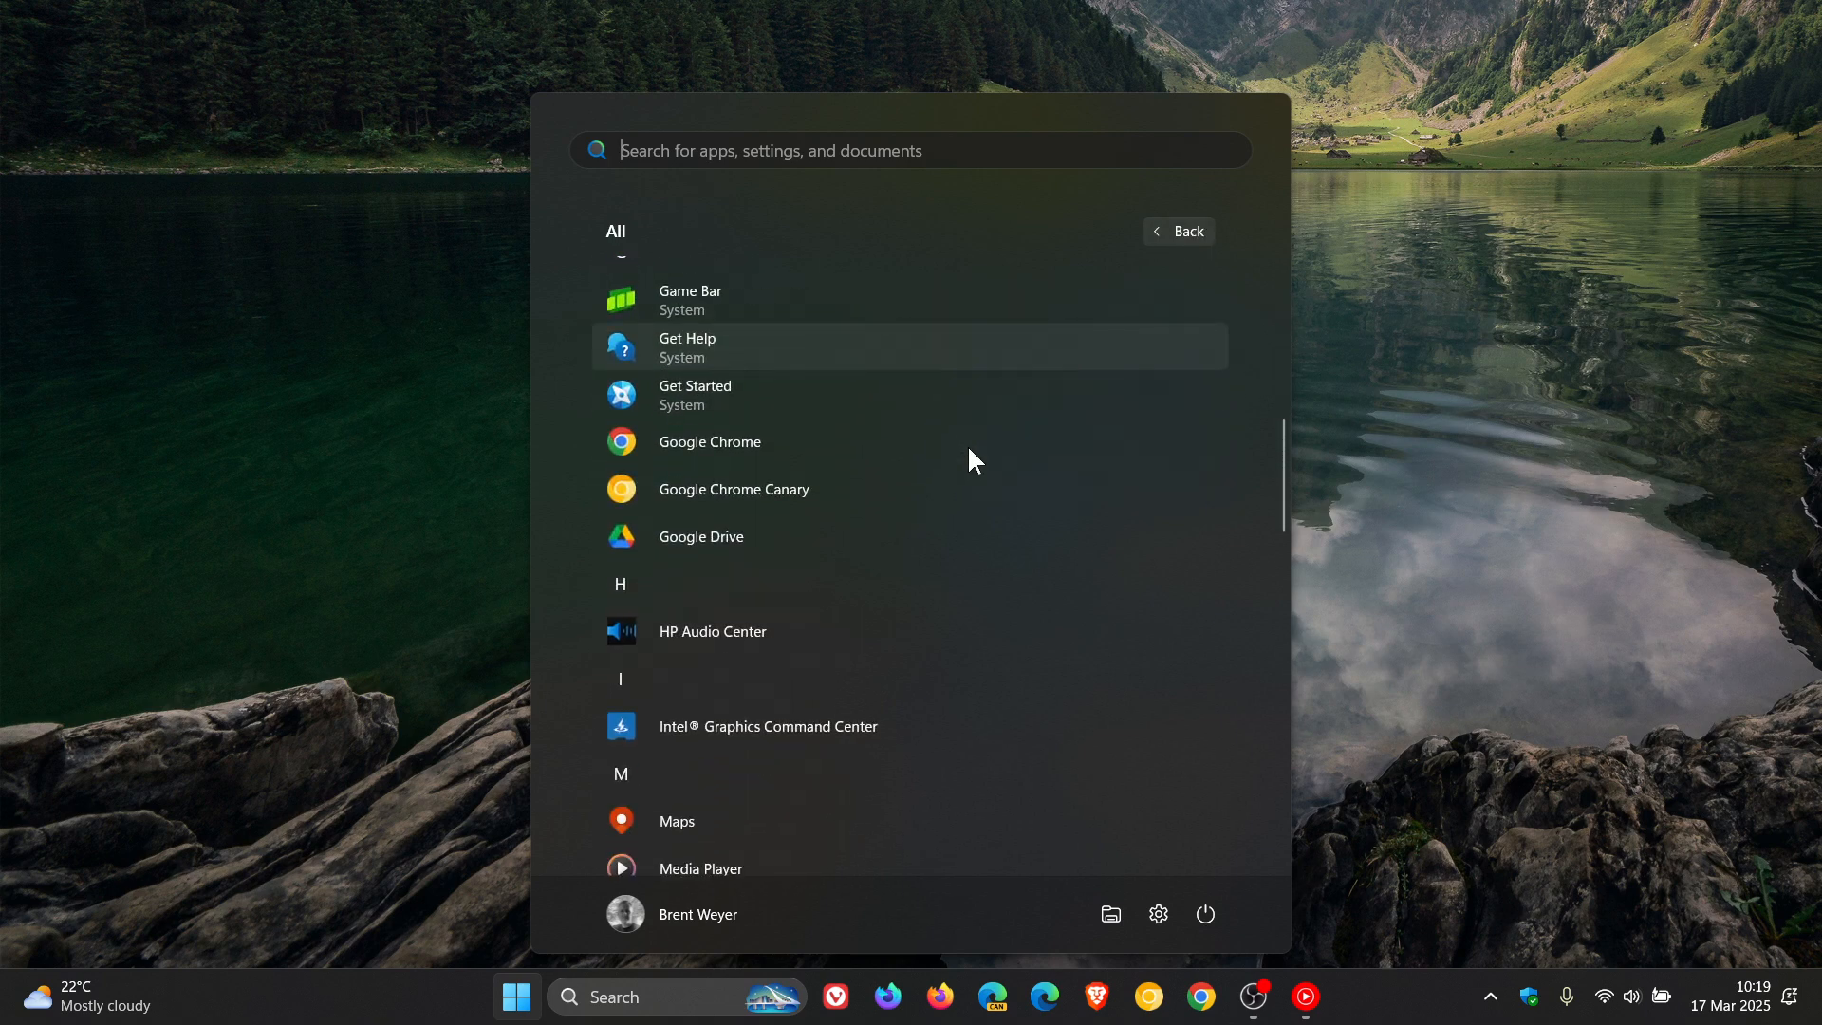
scroll("down", 3)
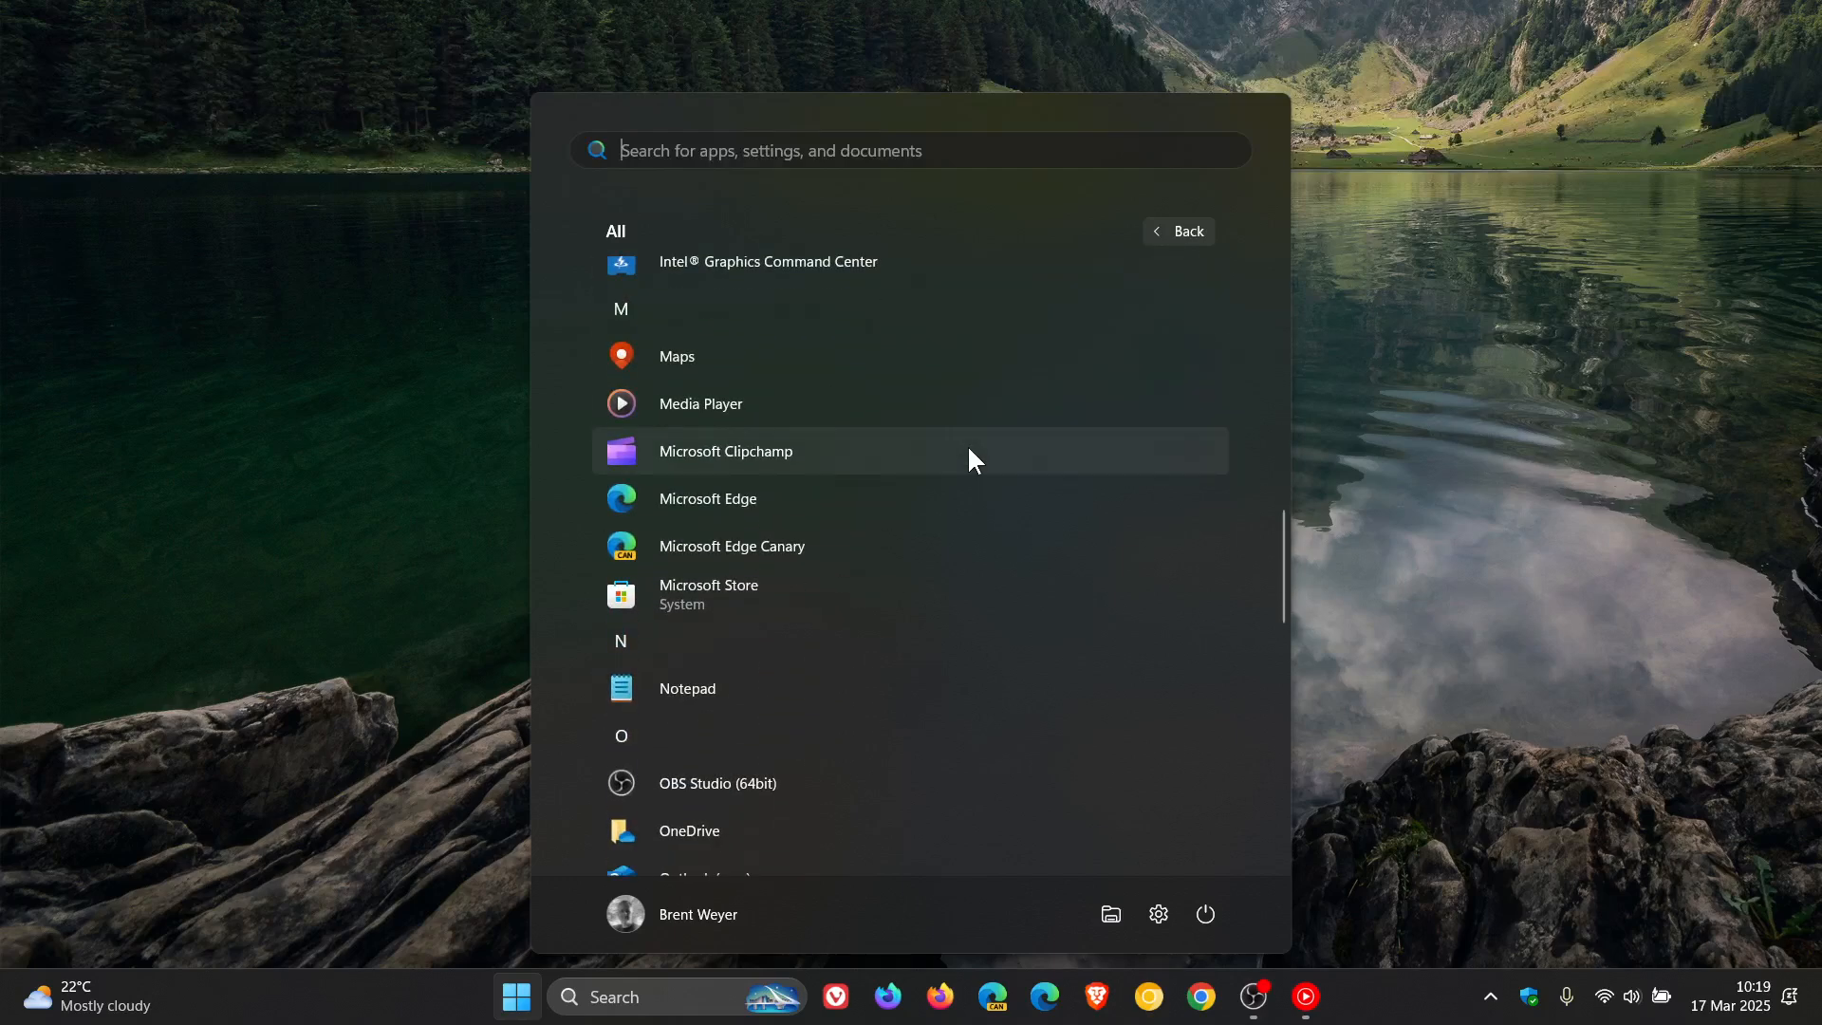
scroll("down", 3)
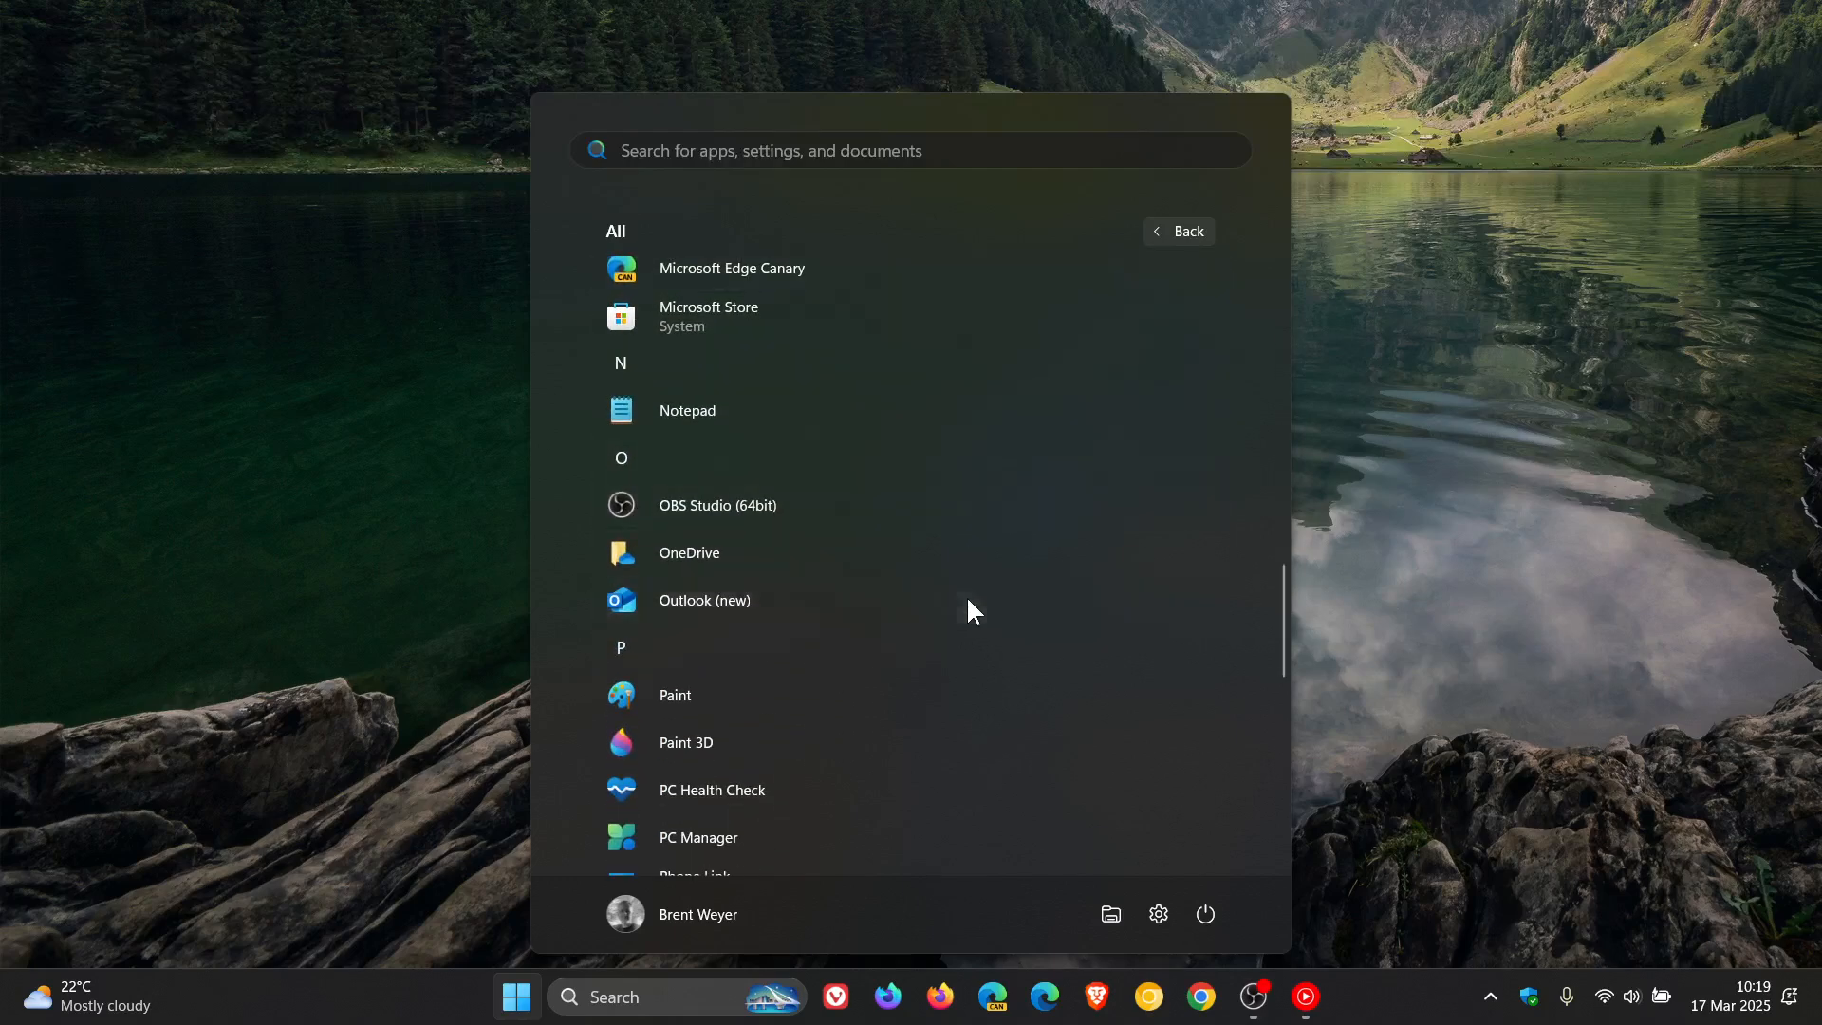
- Launch Outlook (new) and delete the OUTsurance Pet ad from the inbox
left_click(703, 600)
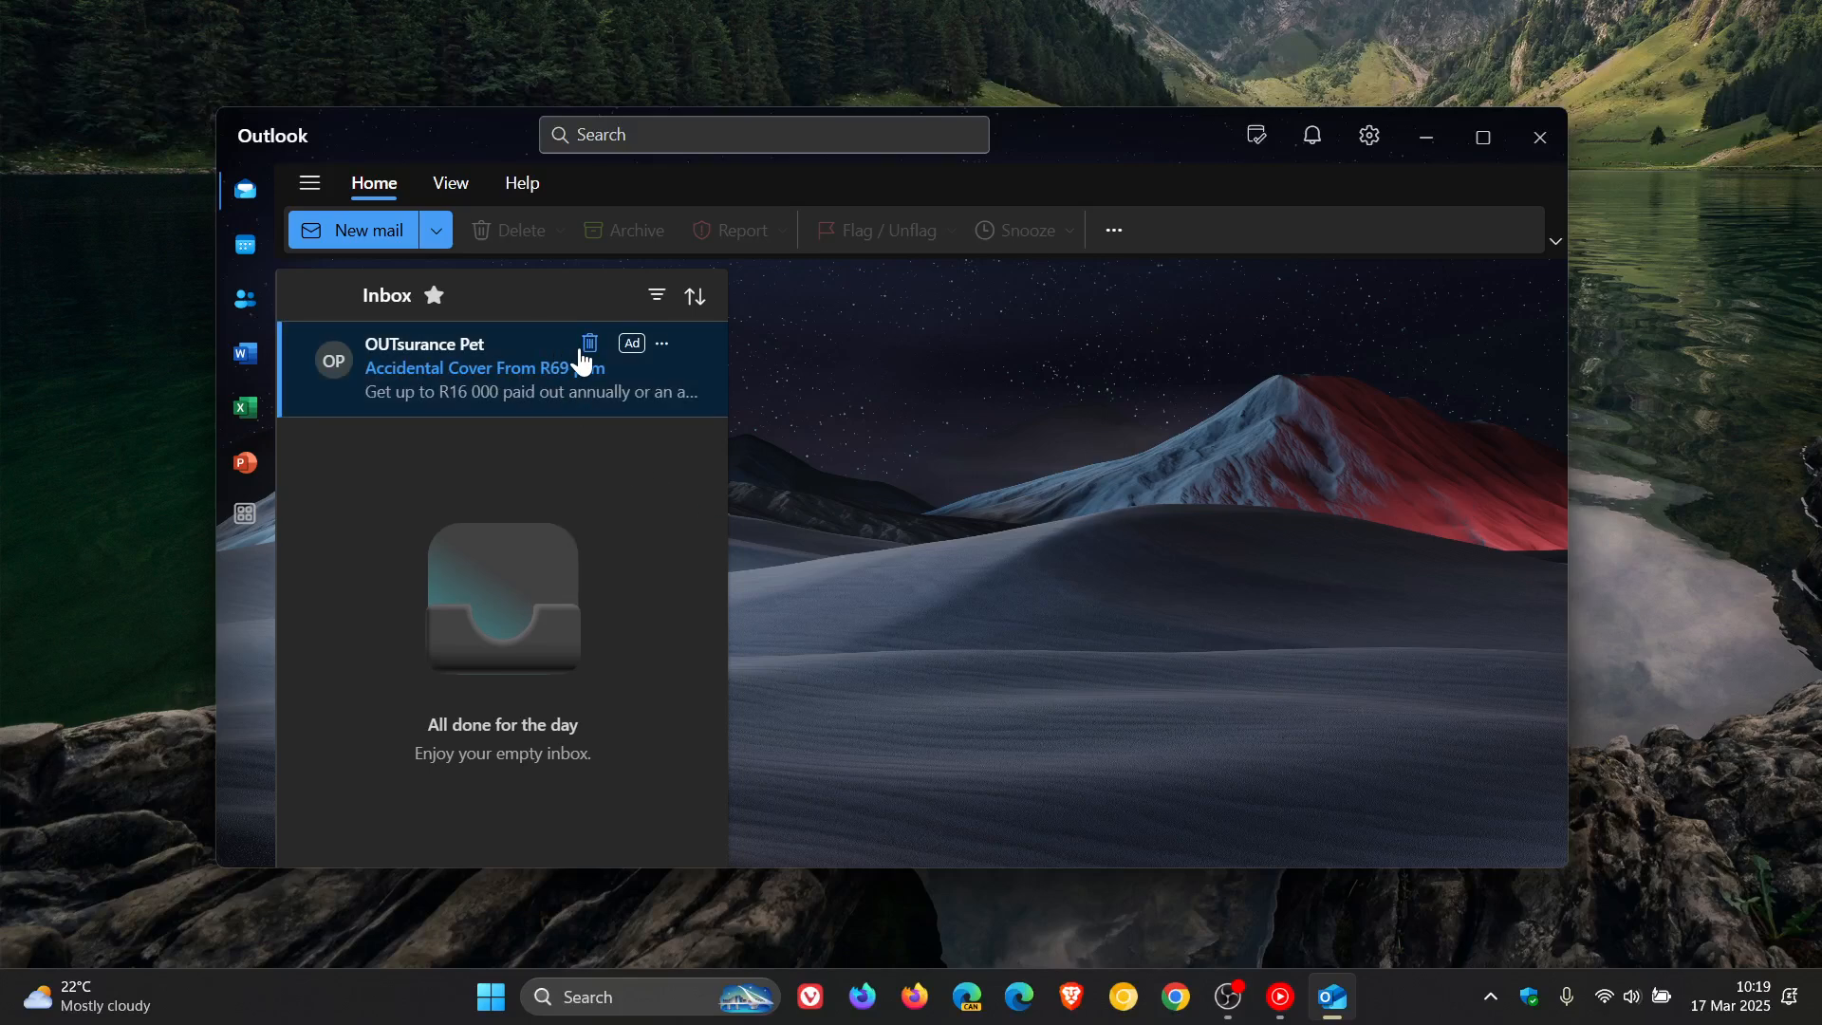
left_click(589, 343)
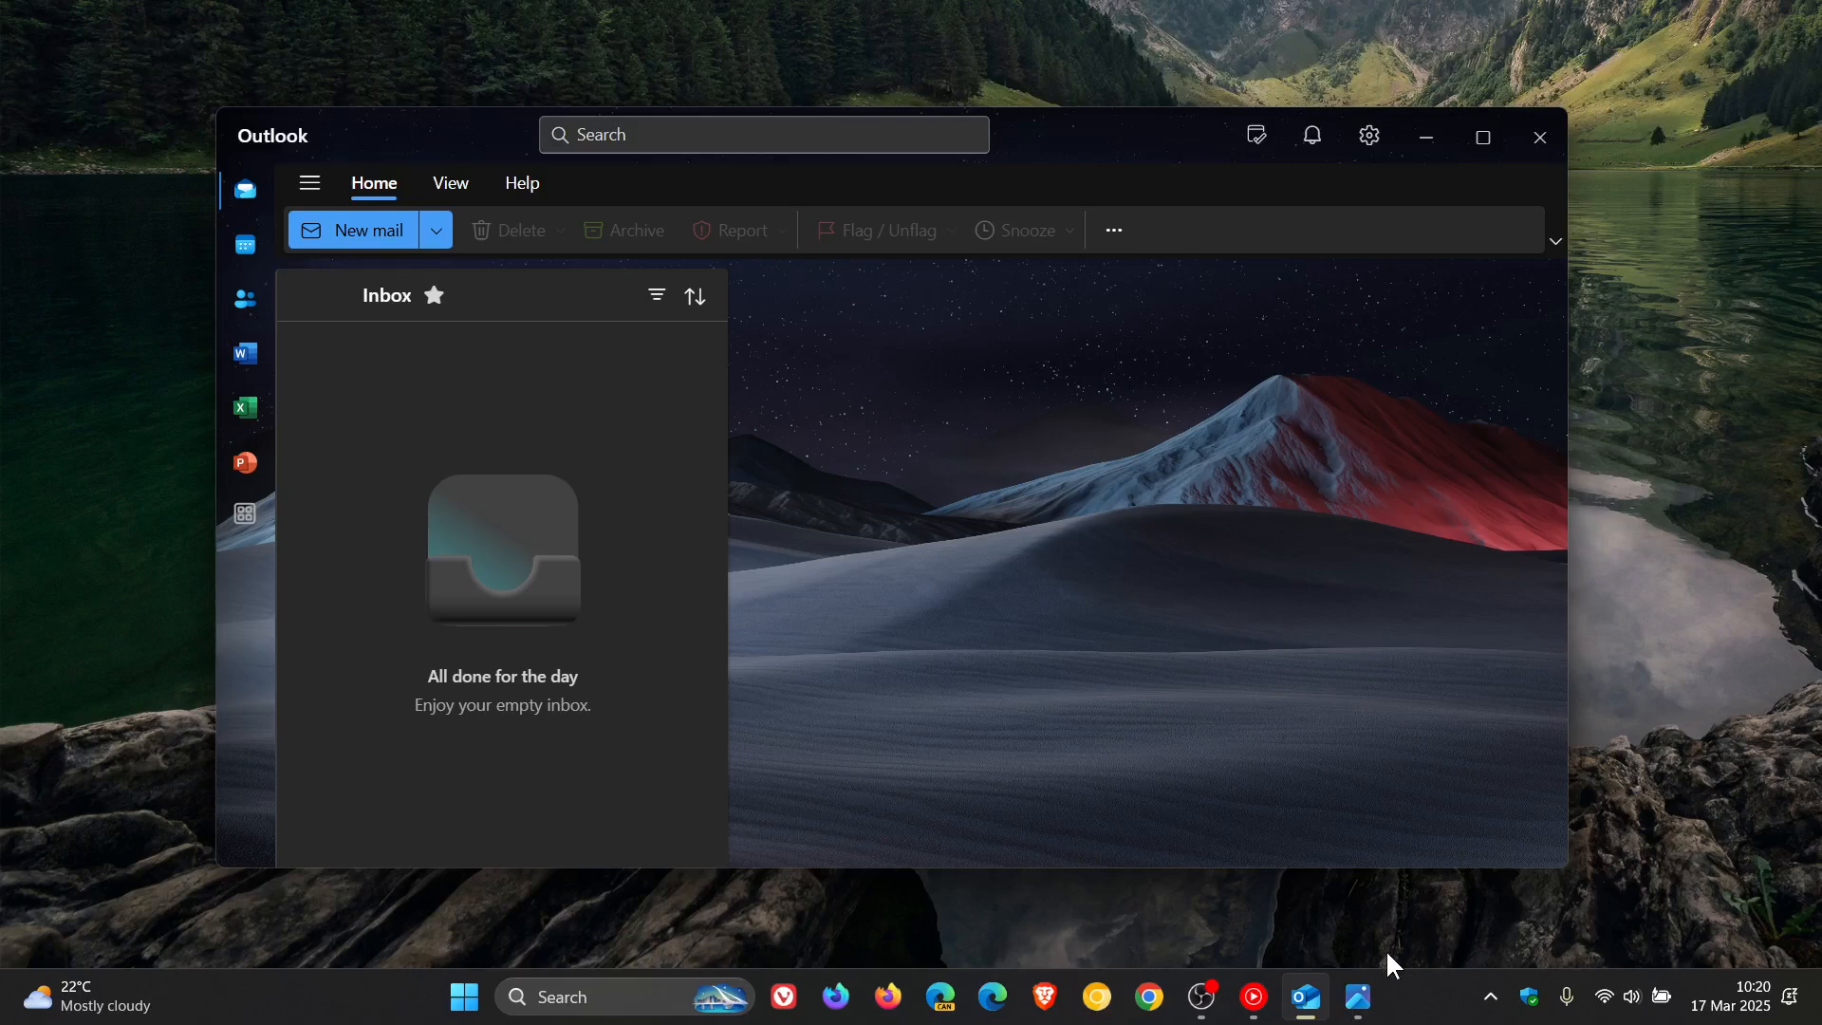
left_click(522, 182)
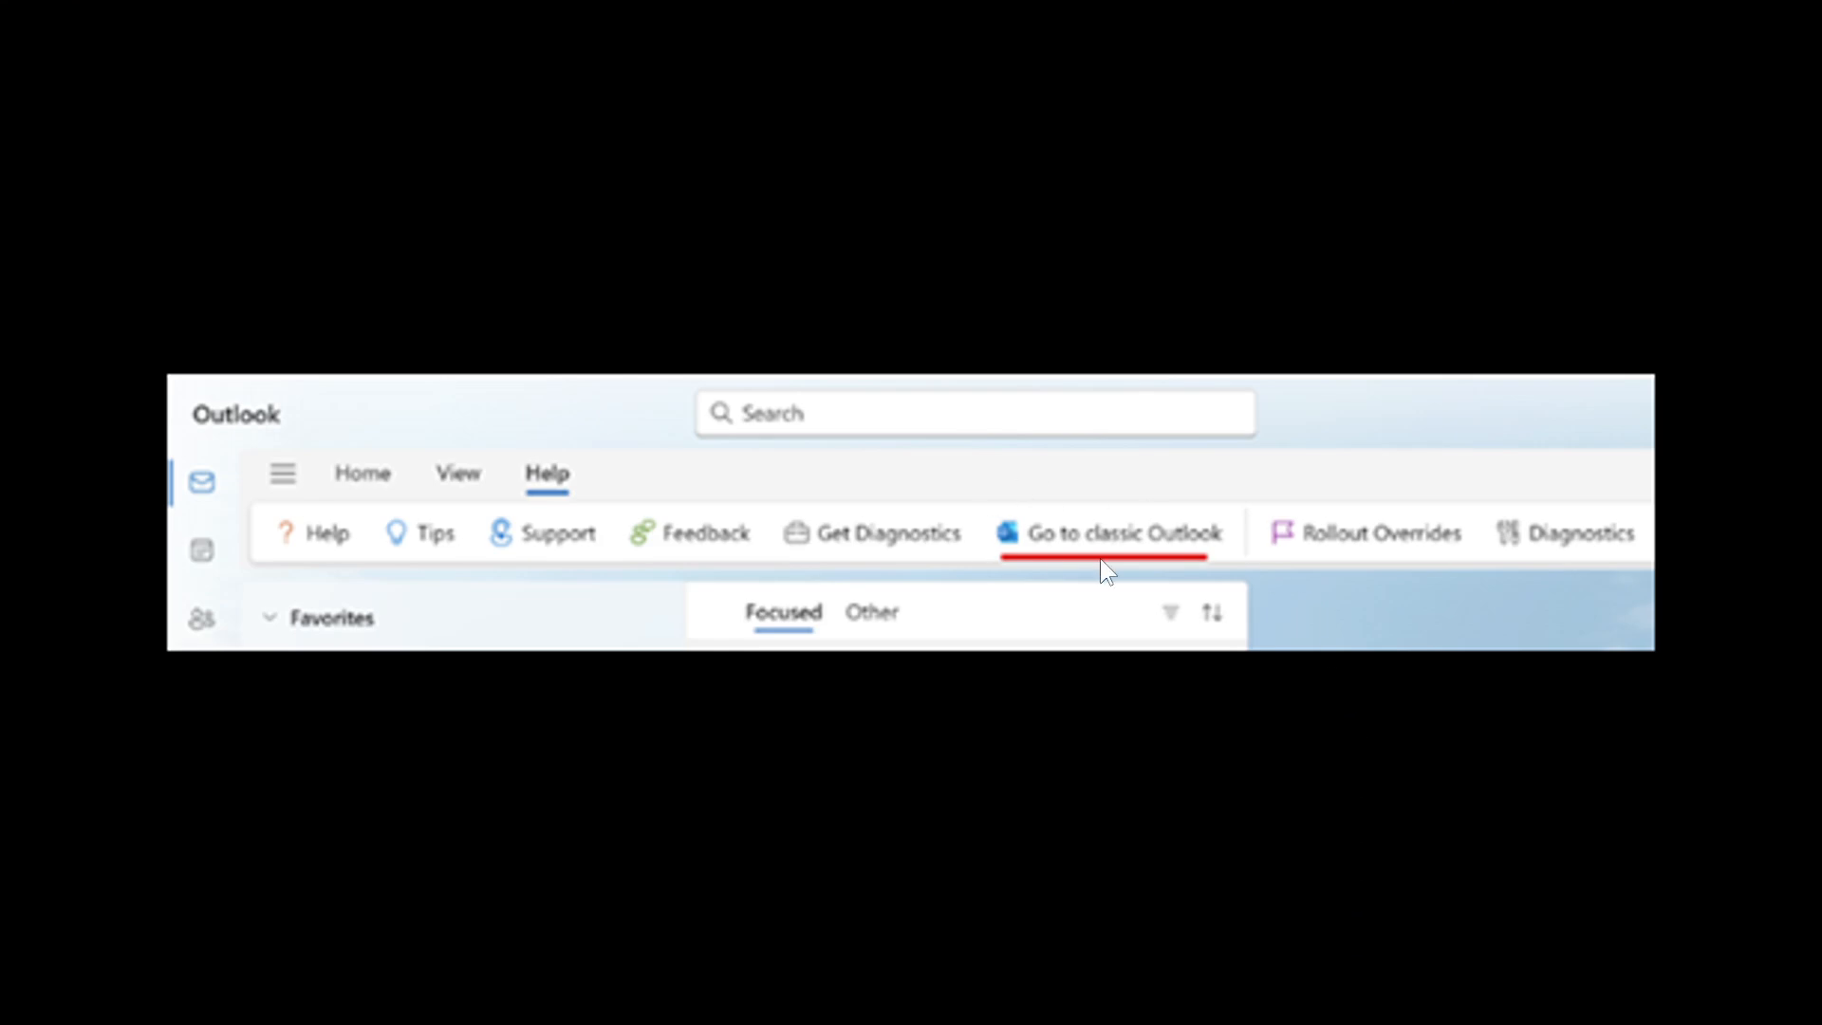
mouse_move(1228, 554)
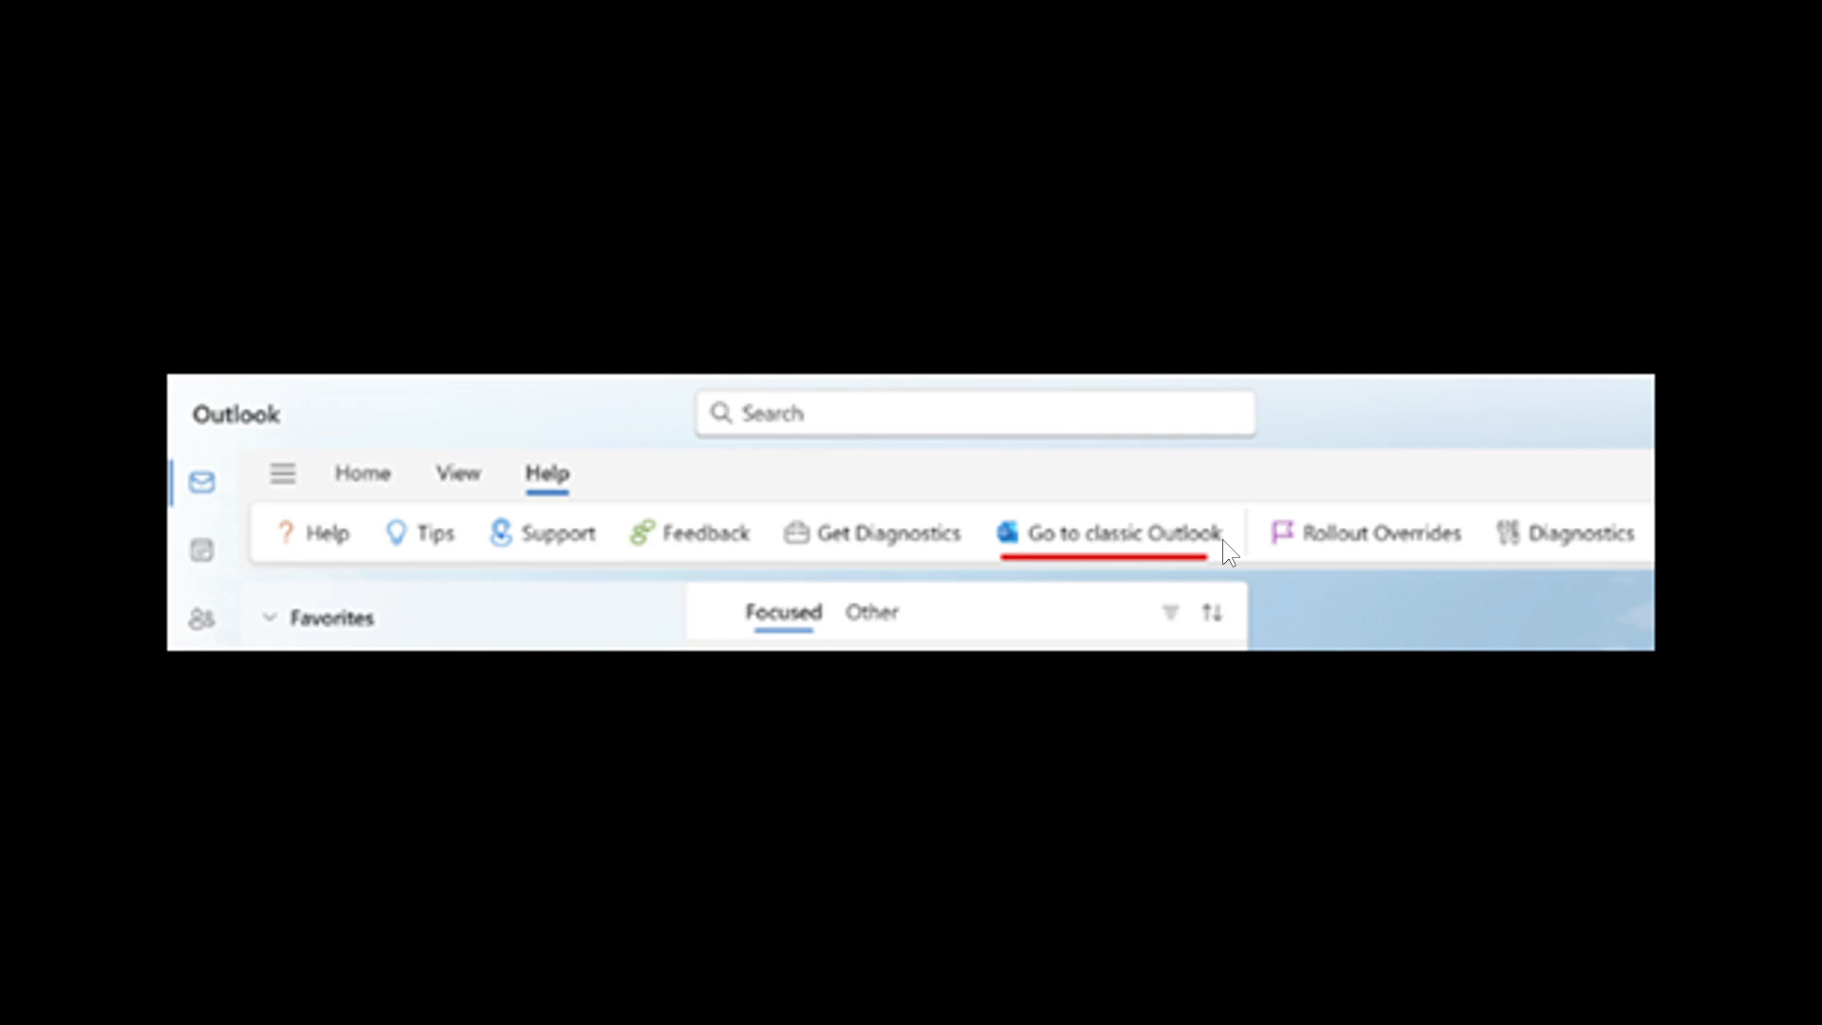
mouse_move(1244, 517)
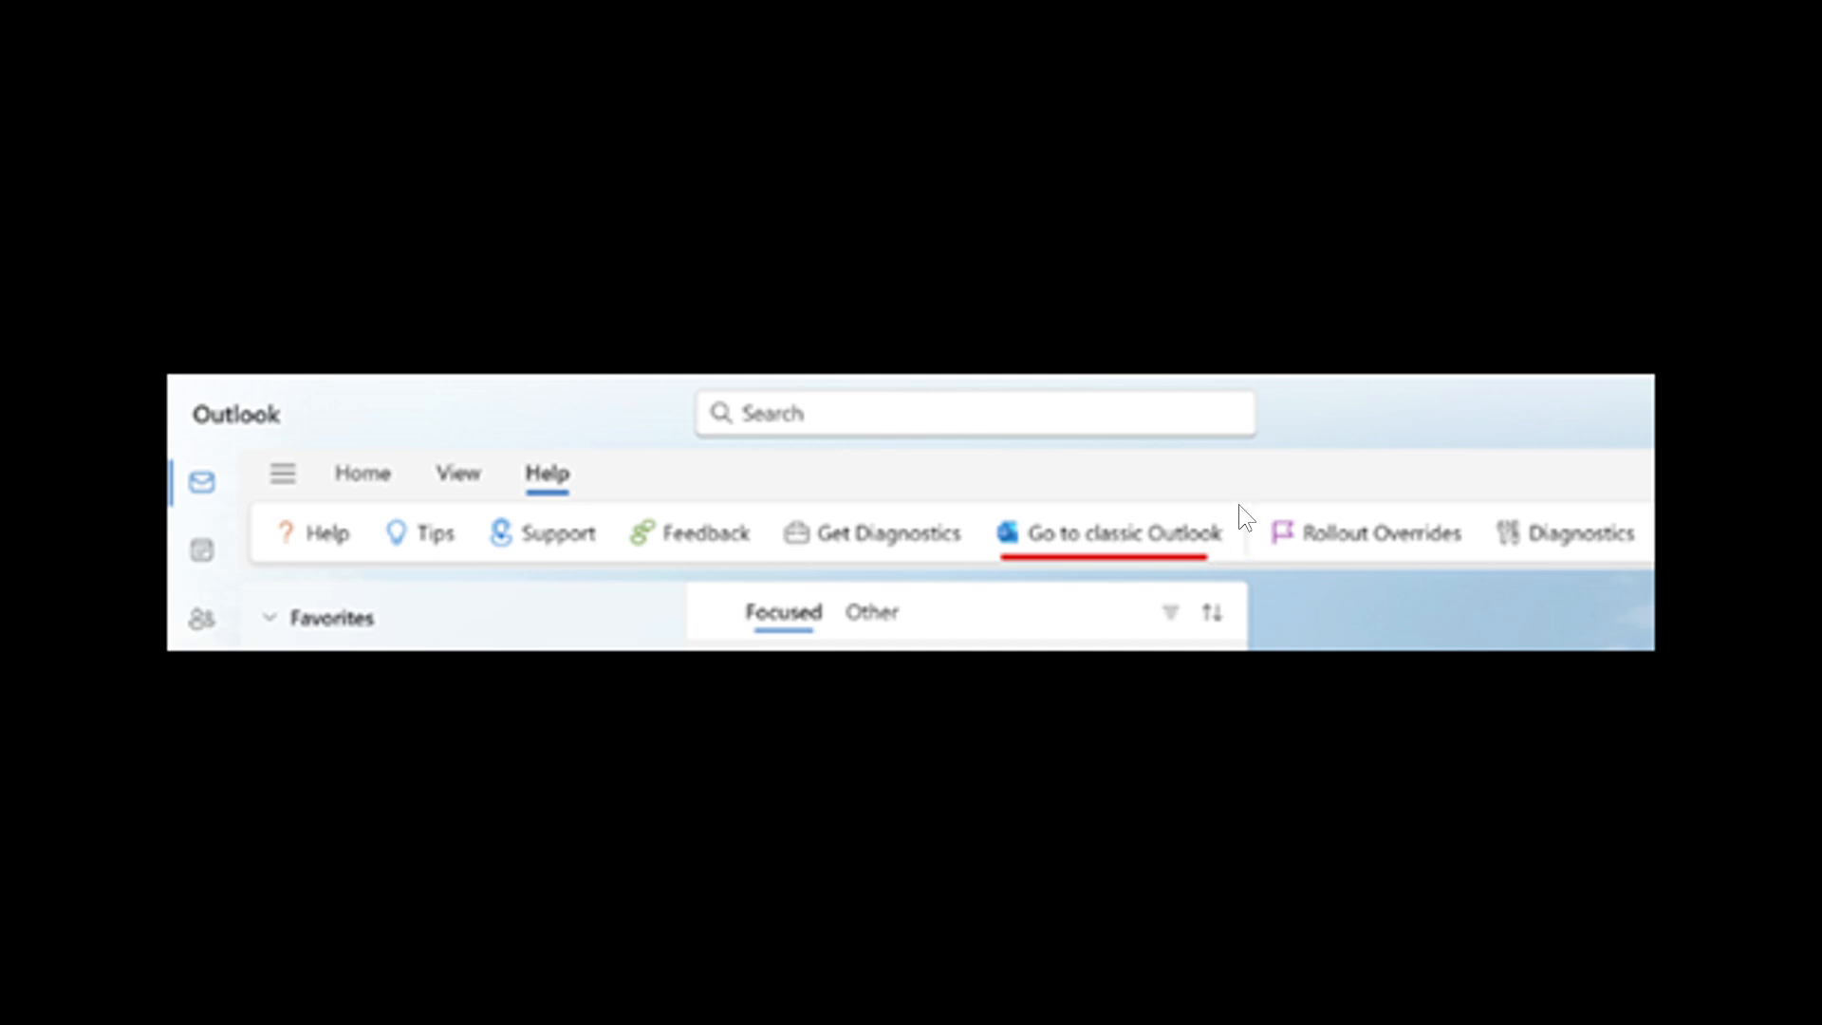
mouse_move(1166, 528)
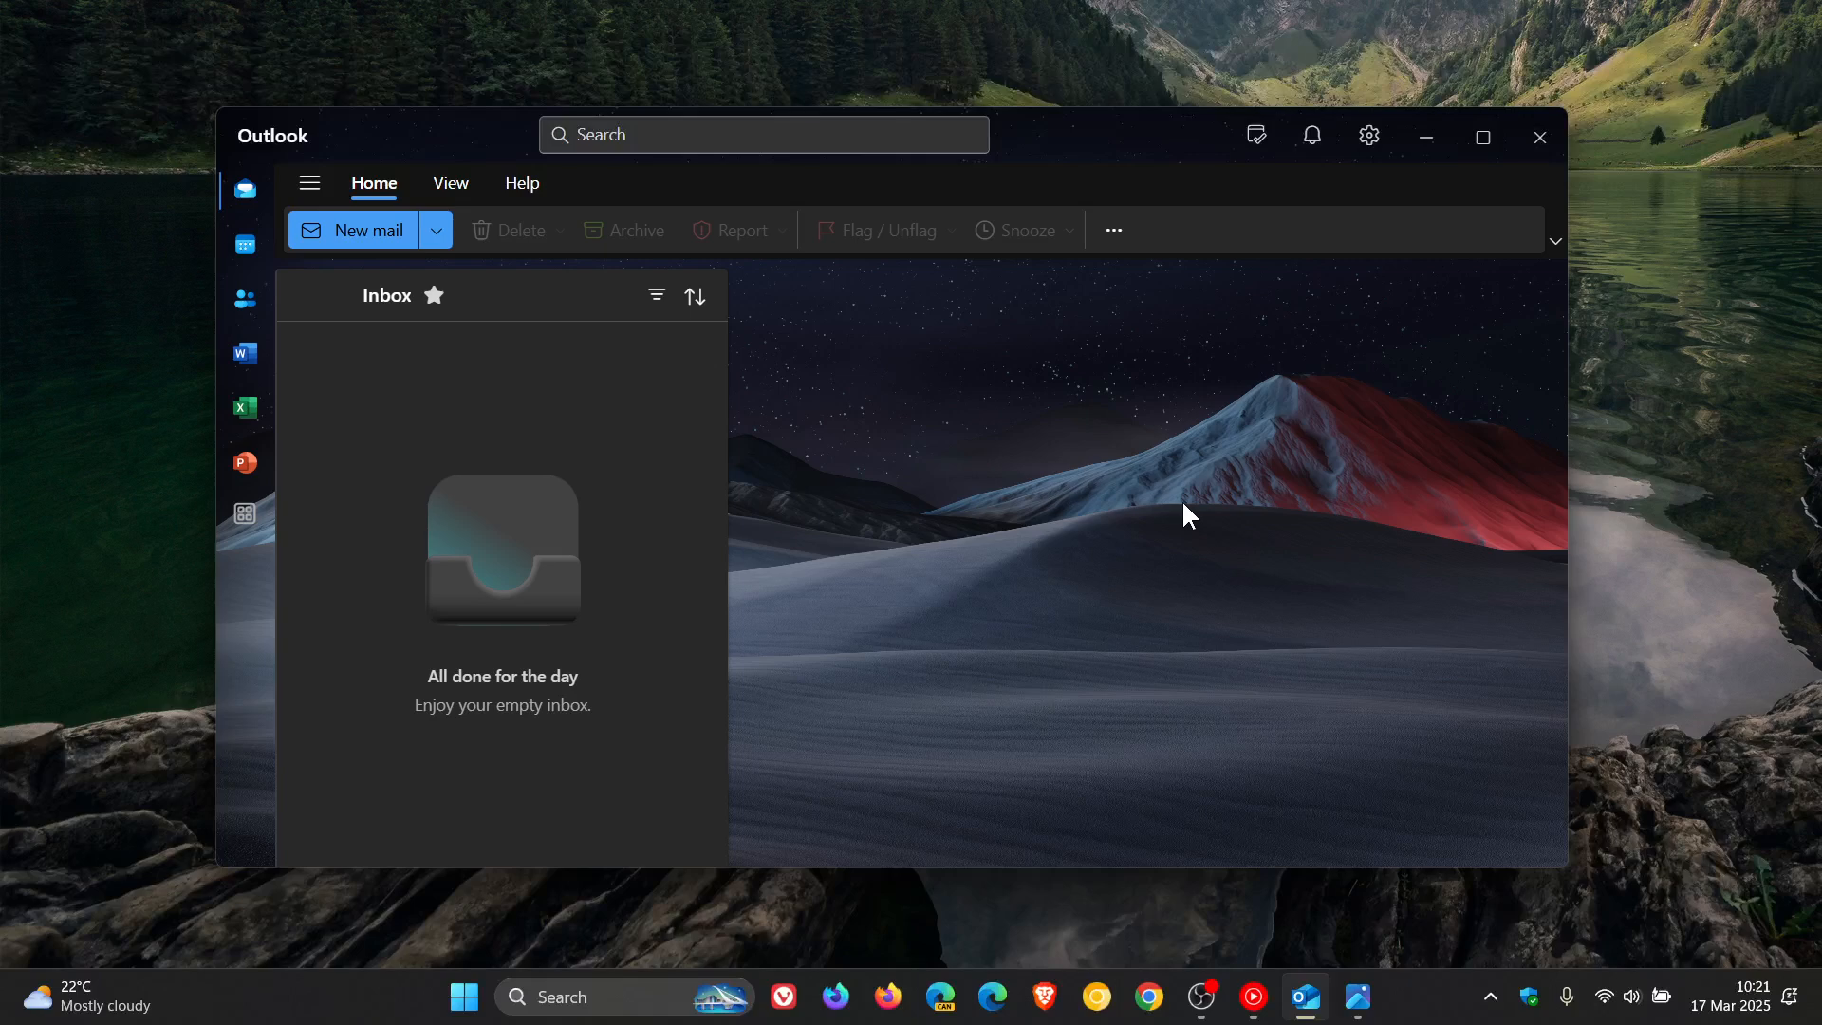
left_click(522, 183)
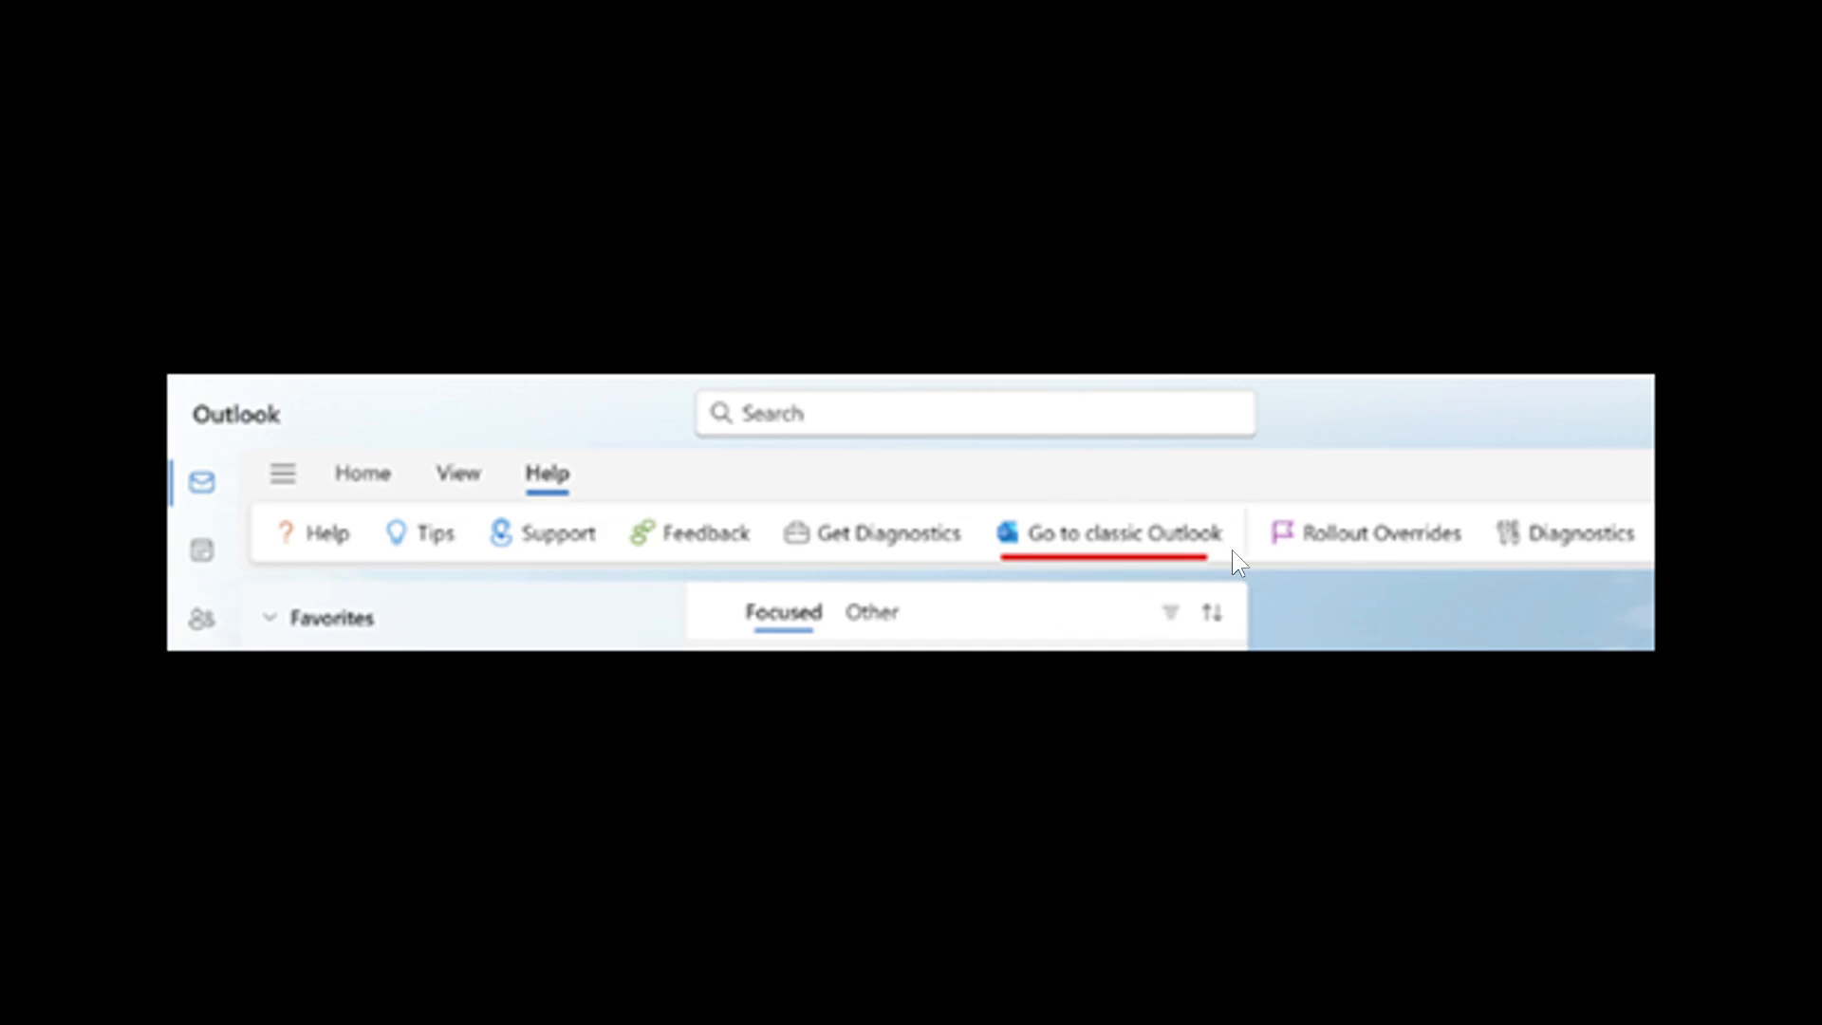
mouse_move(1195, 538)
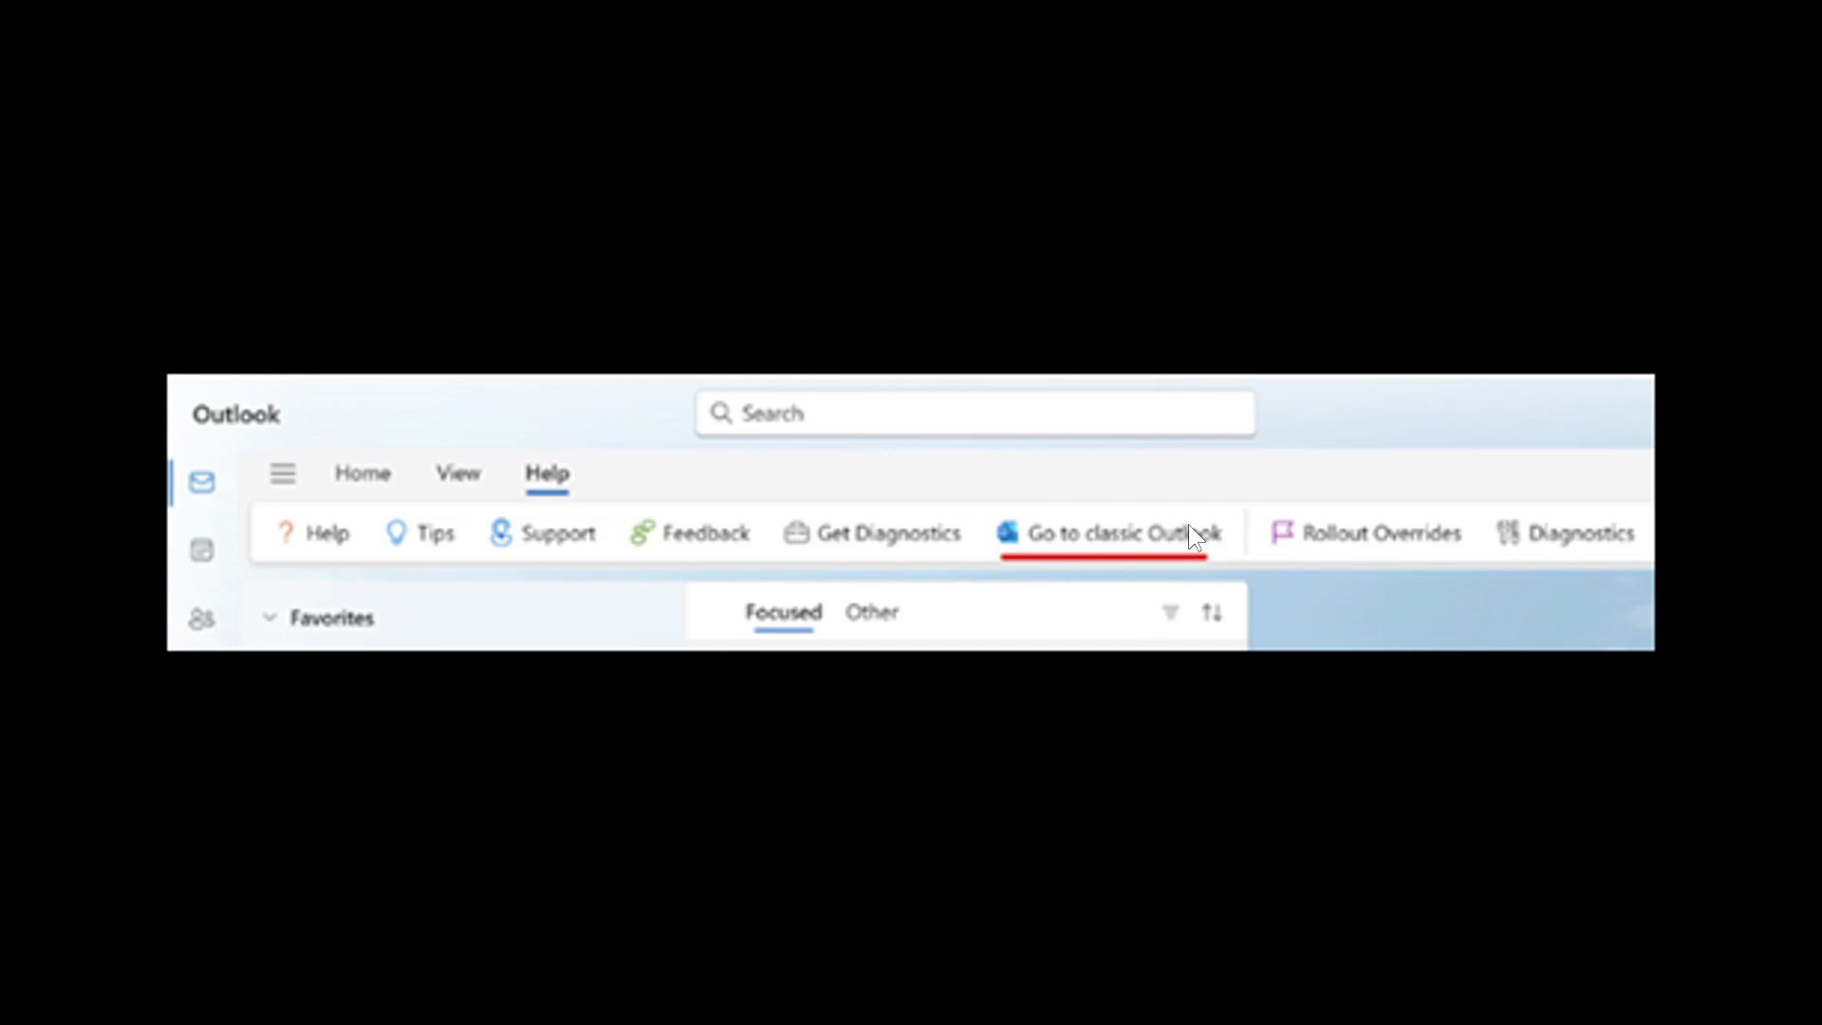
left_click(1109, 534)
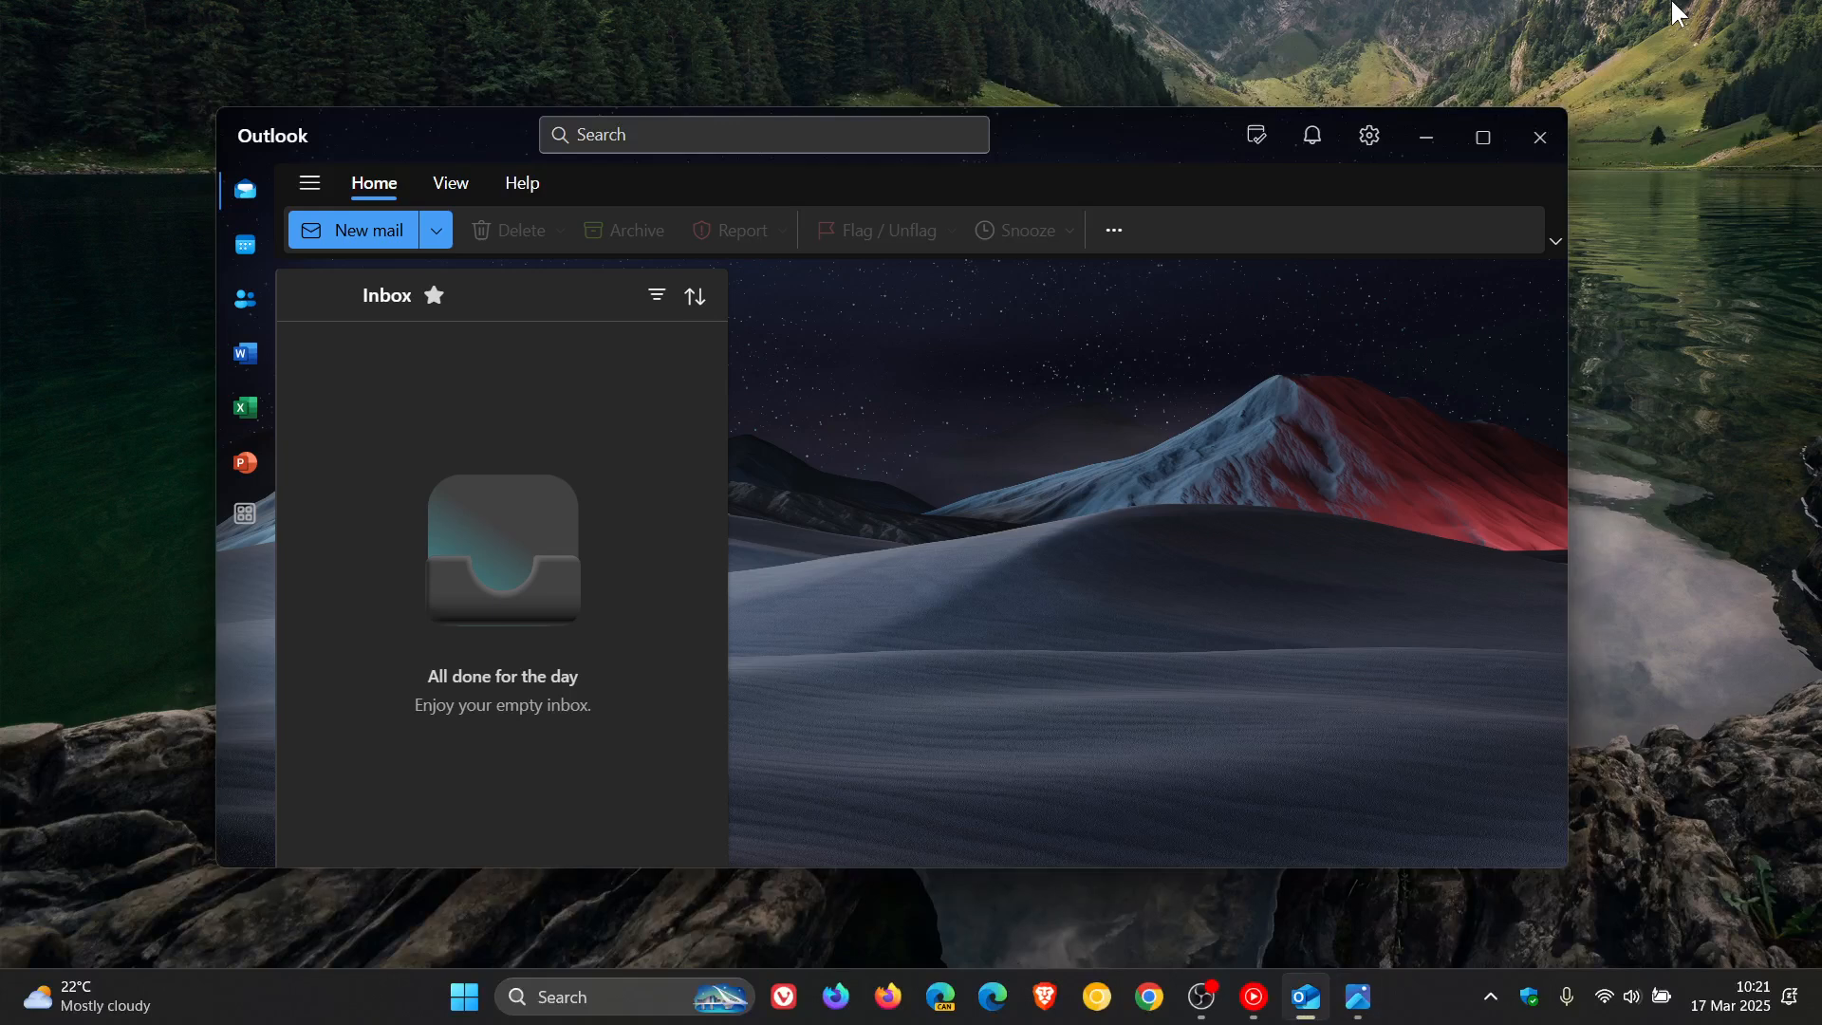
mouse_move(1414, 169)
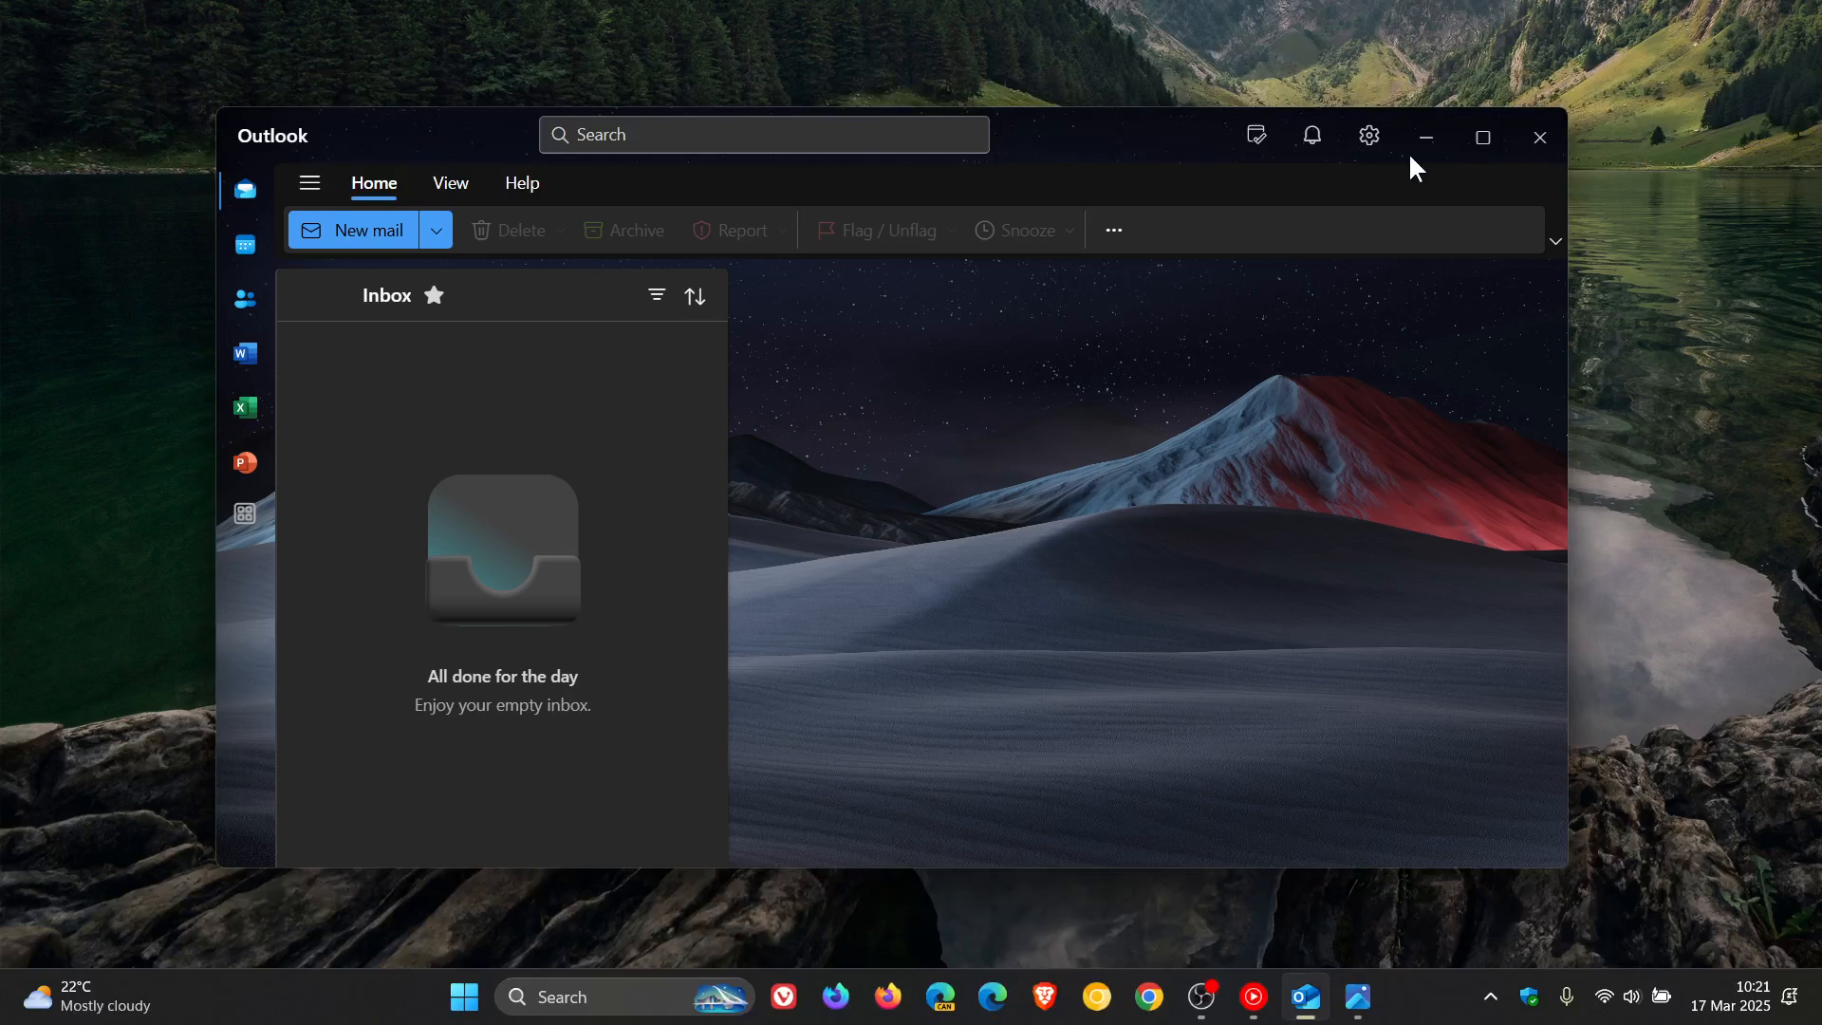
mouse_move(1230, 439)
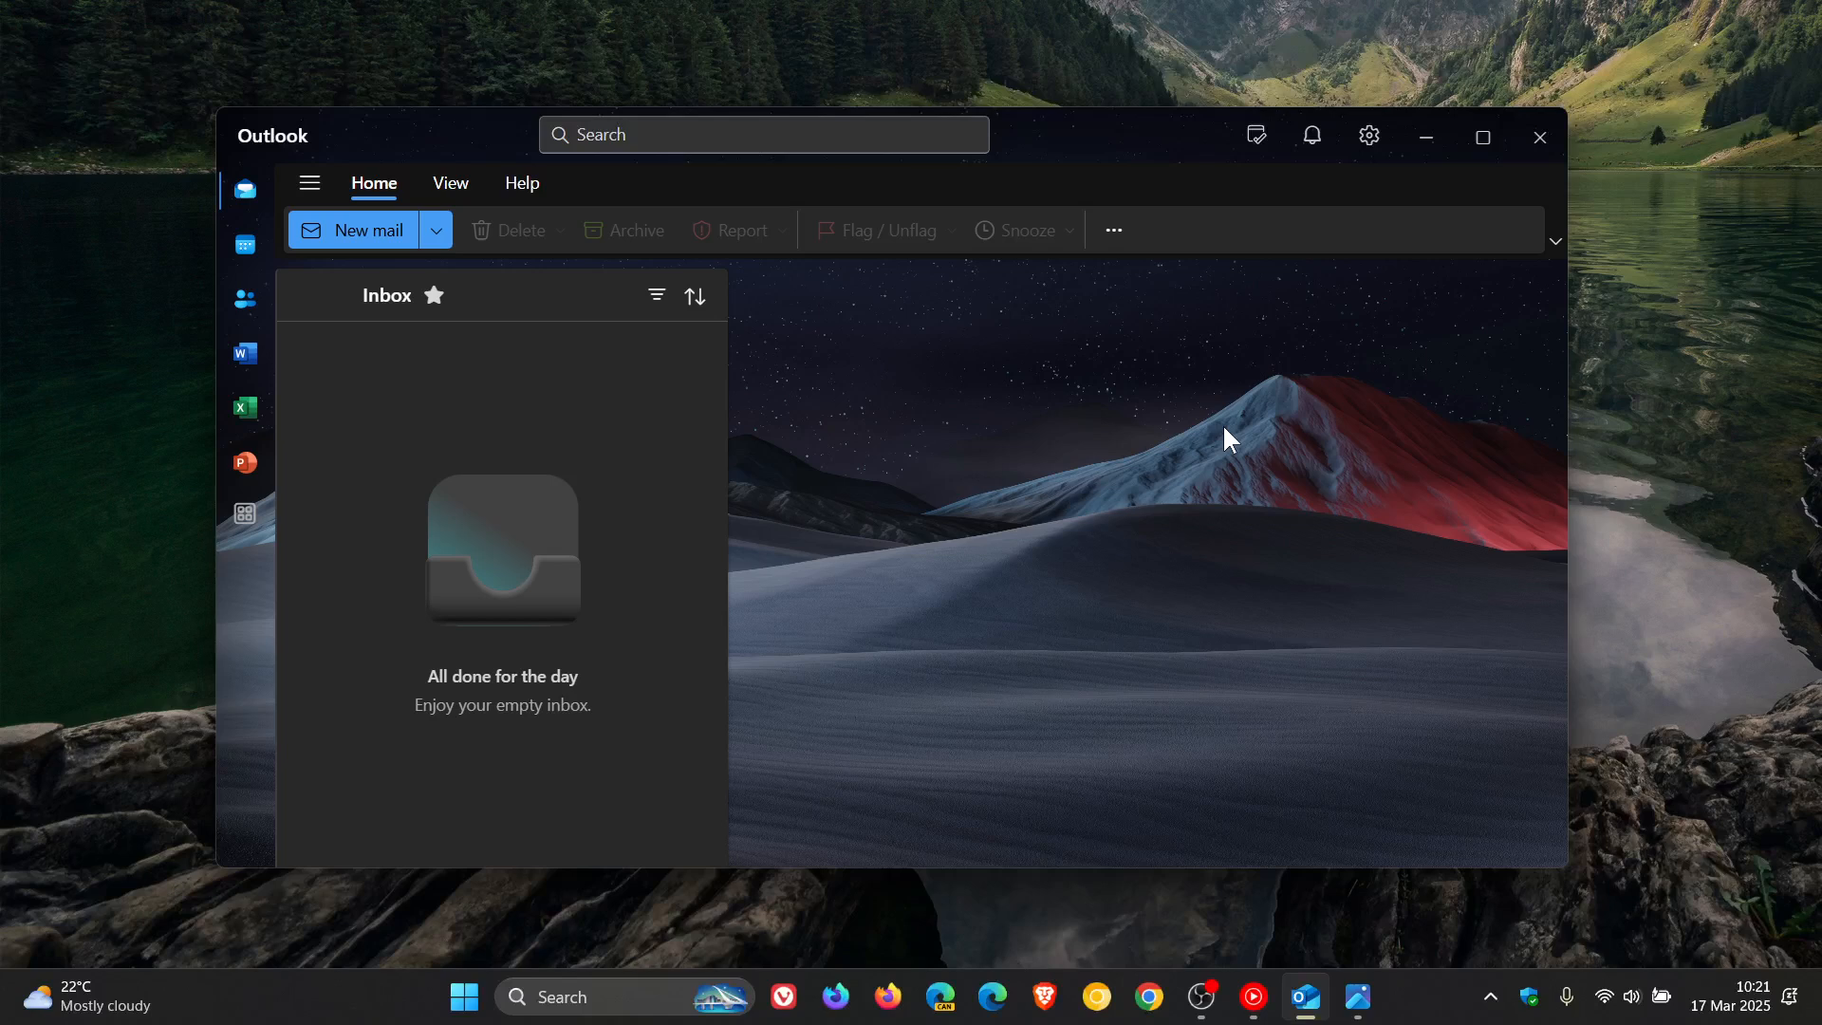
mouse_move(1186, 569)
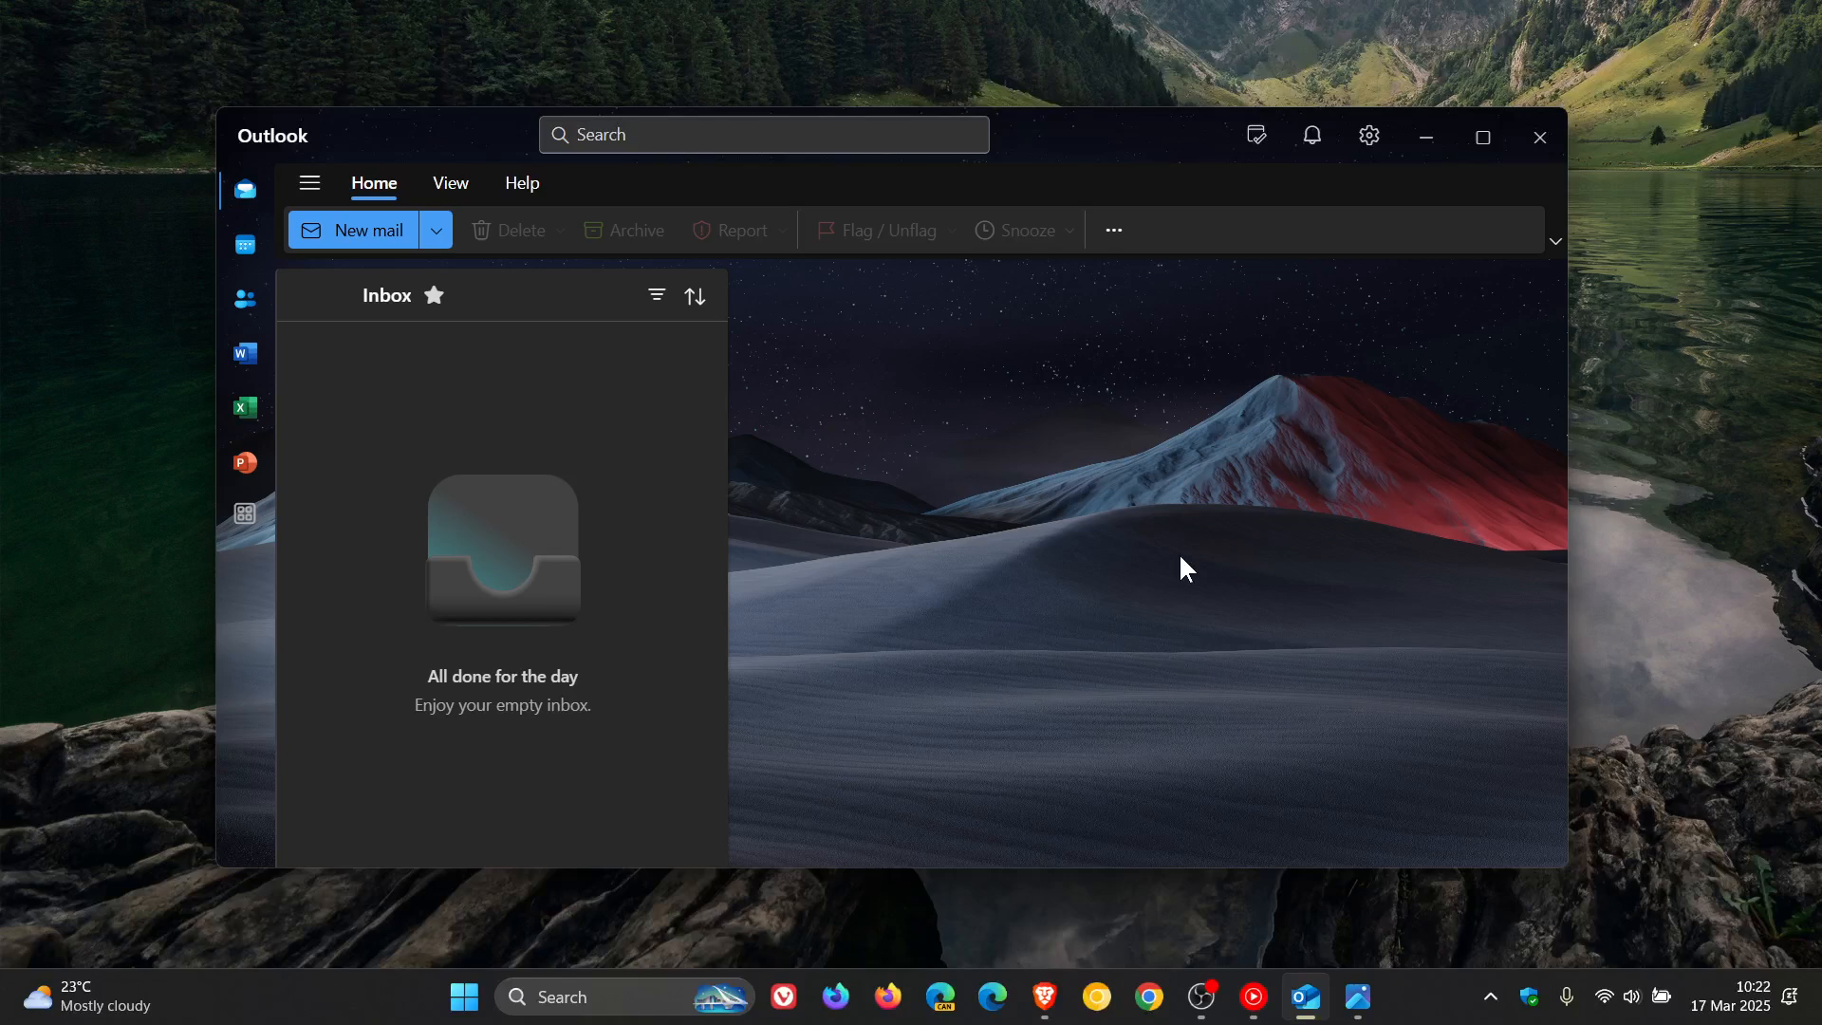
mouse_move(1047, 998)
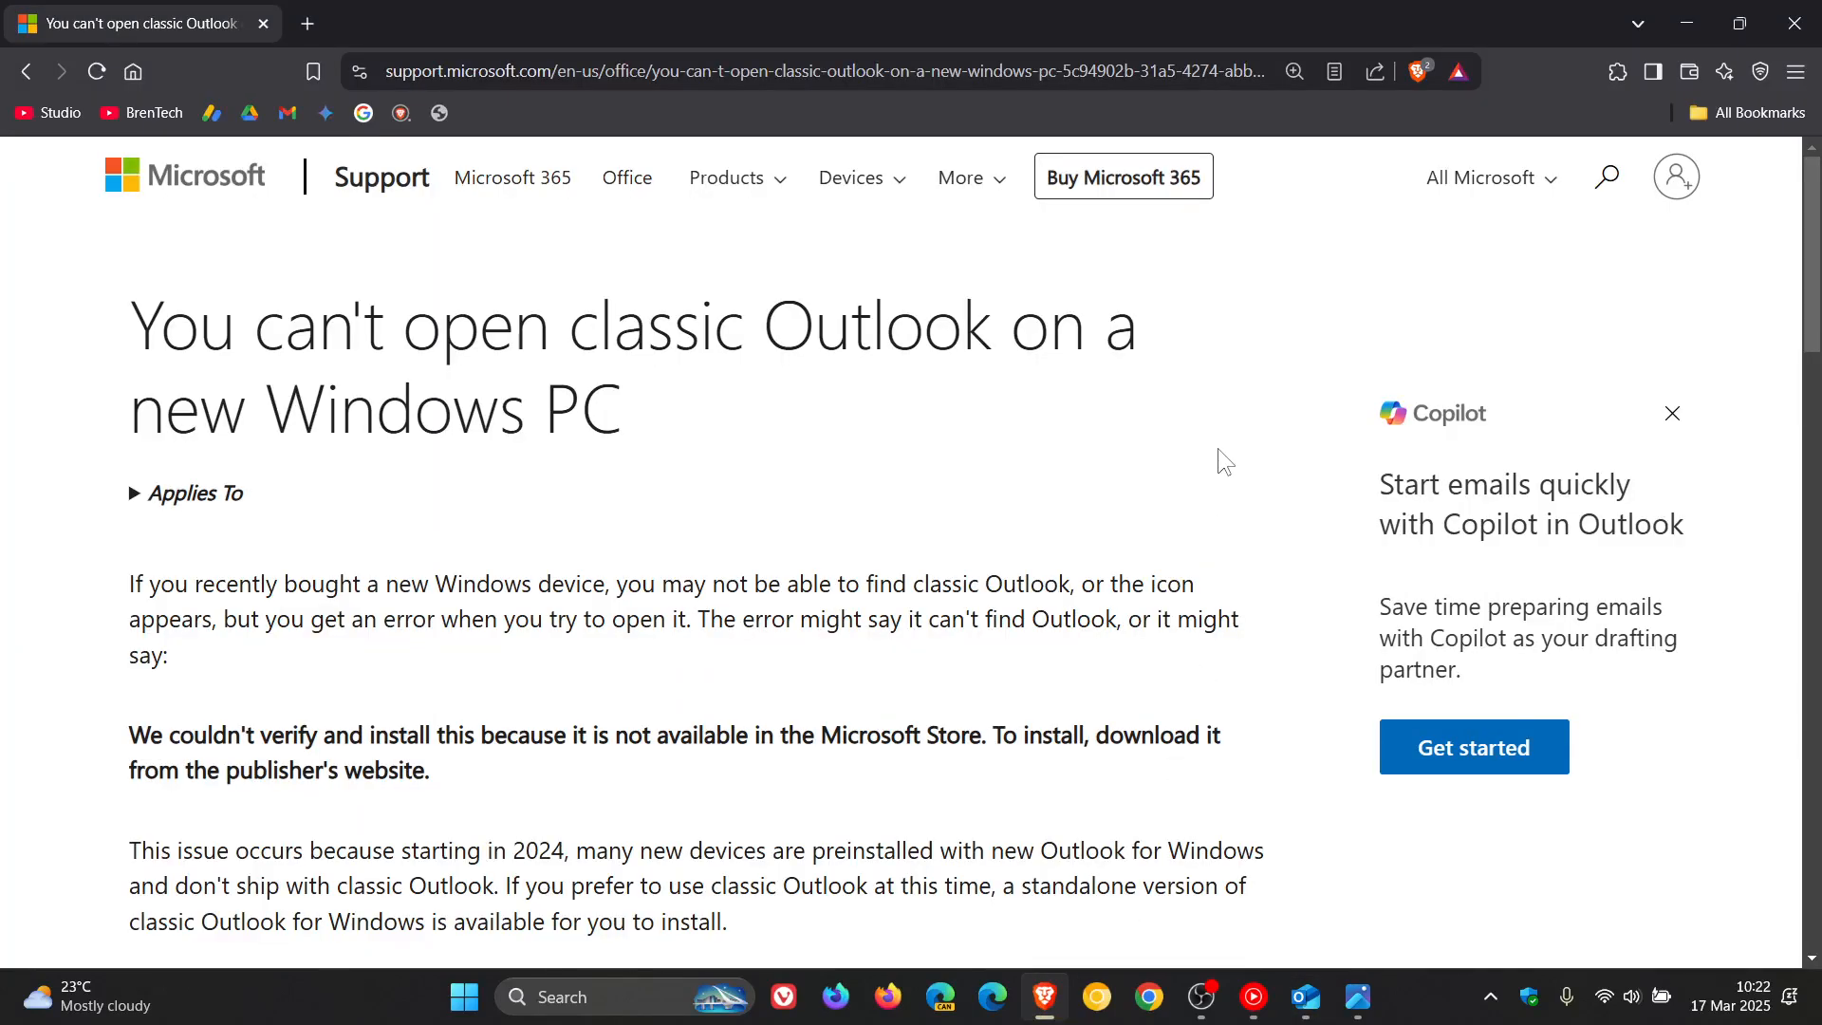
mouse_move(1283, 441)
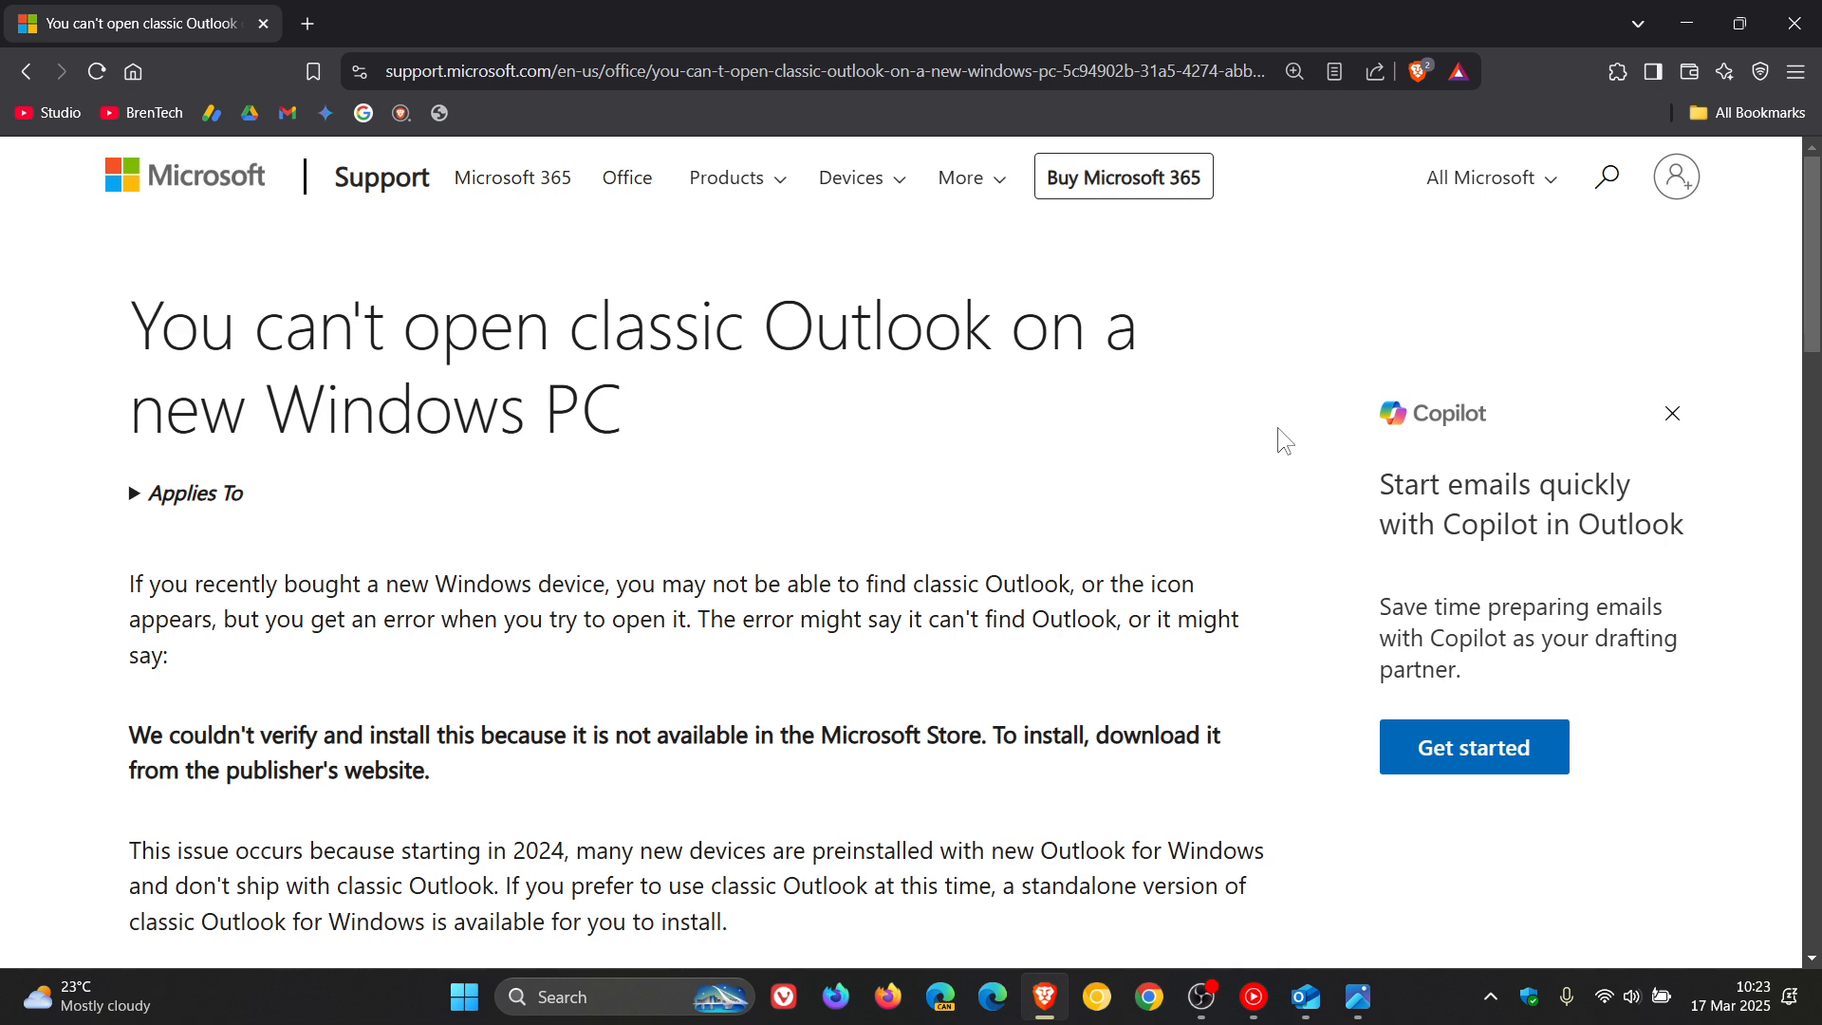
- Scroll the classic Outlook support article to its Download and Install from Store buttons, then return to new Outlook
scroll("down", 3)
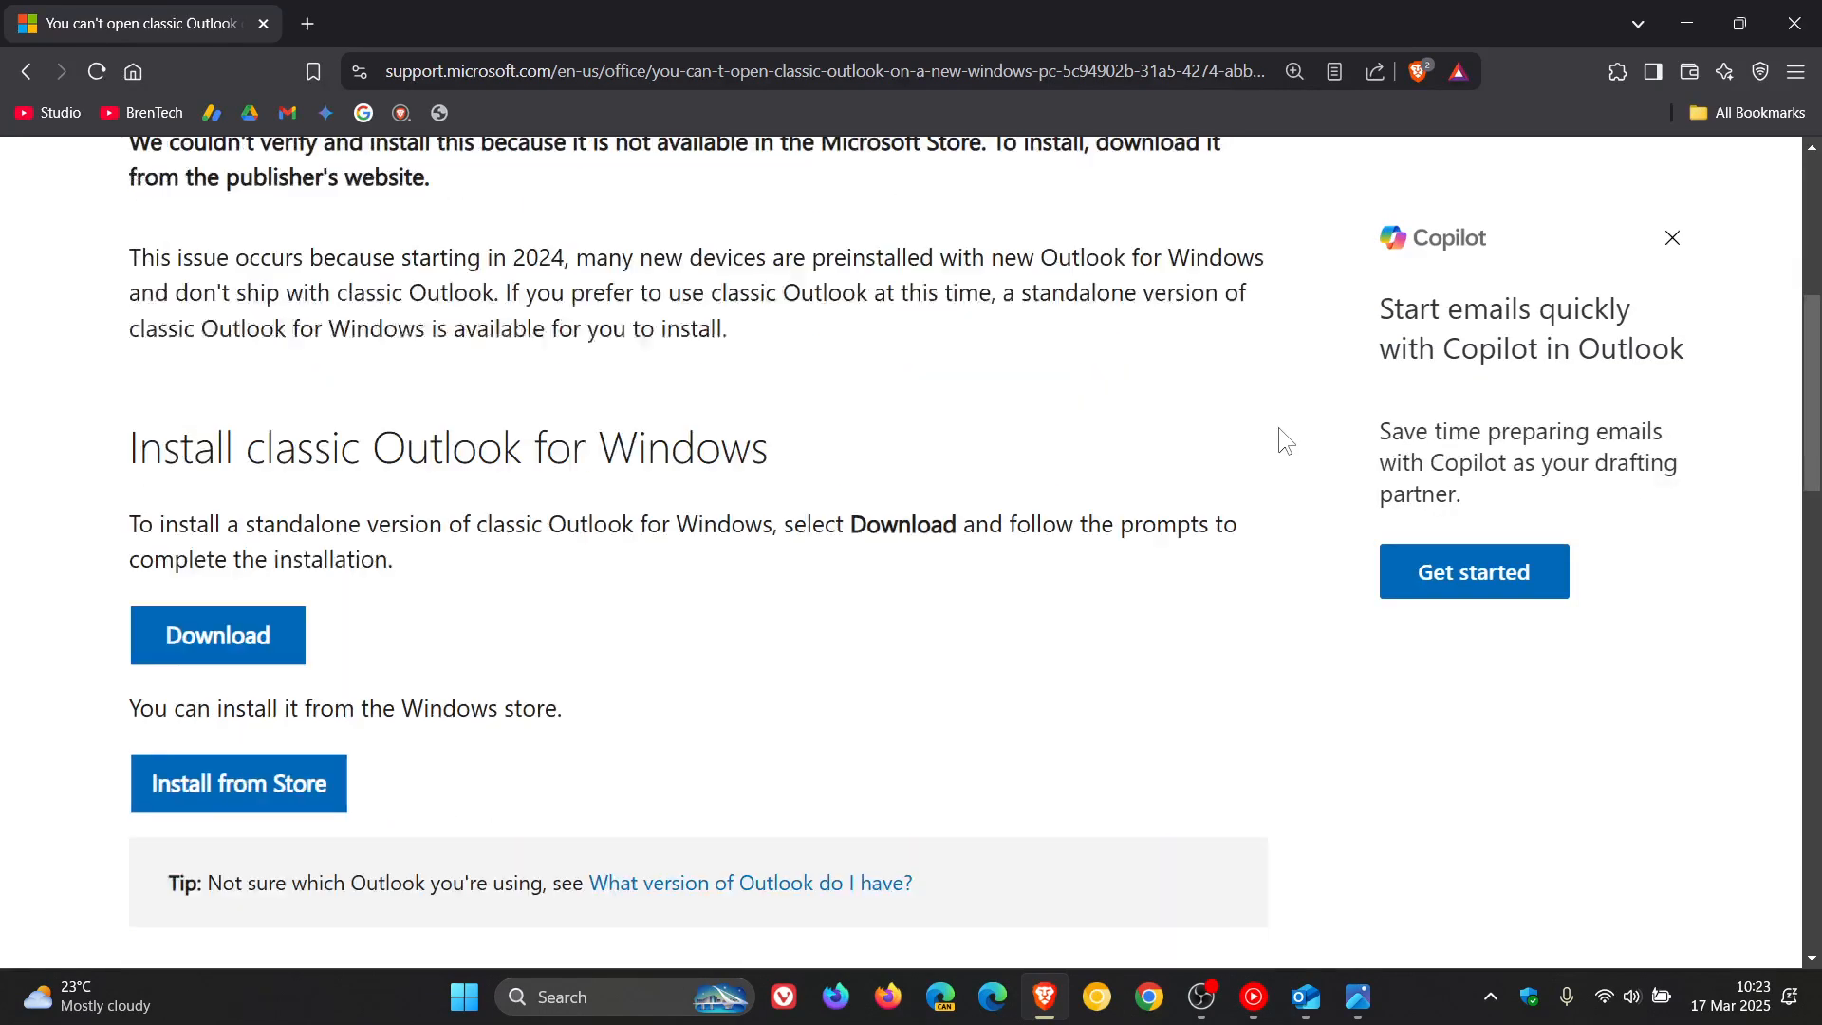
scroll("down", 3)
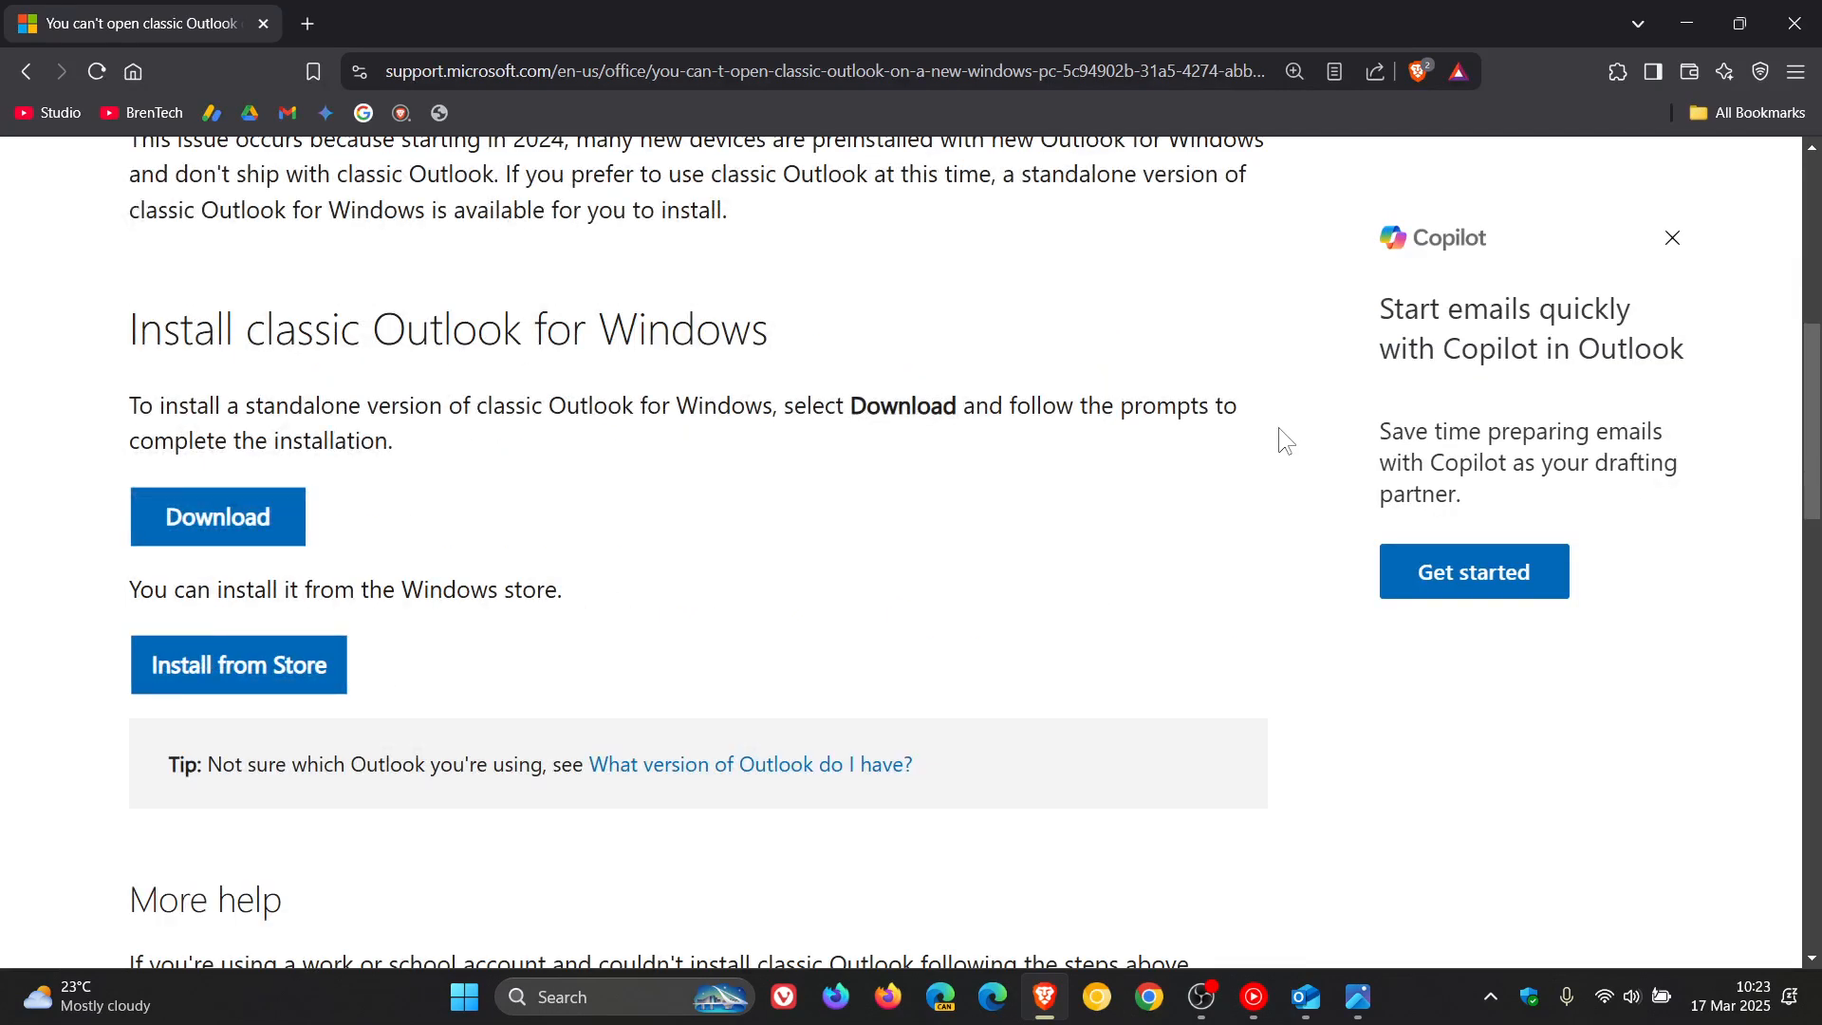
mouse_move(216, 516)
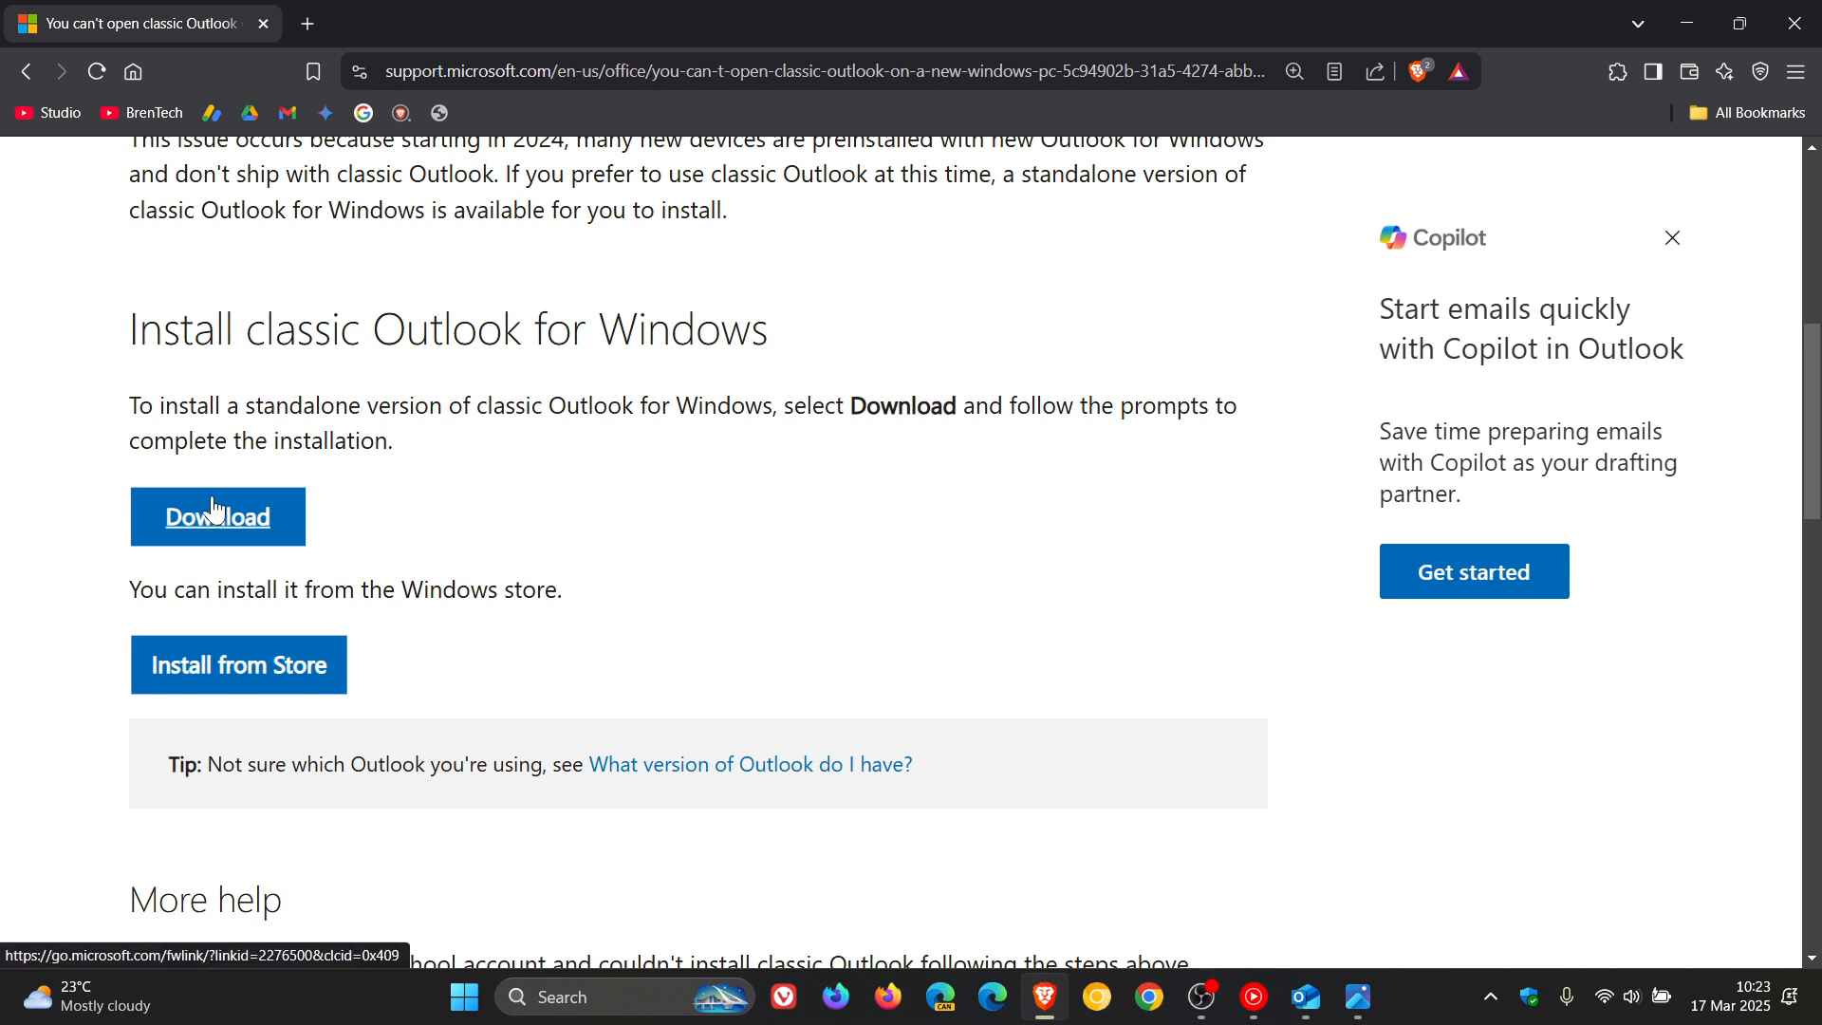
mouse_move(1042, 624)
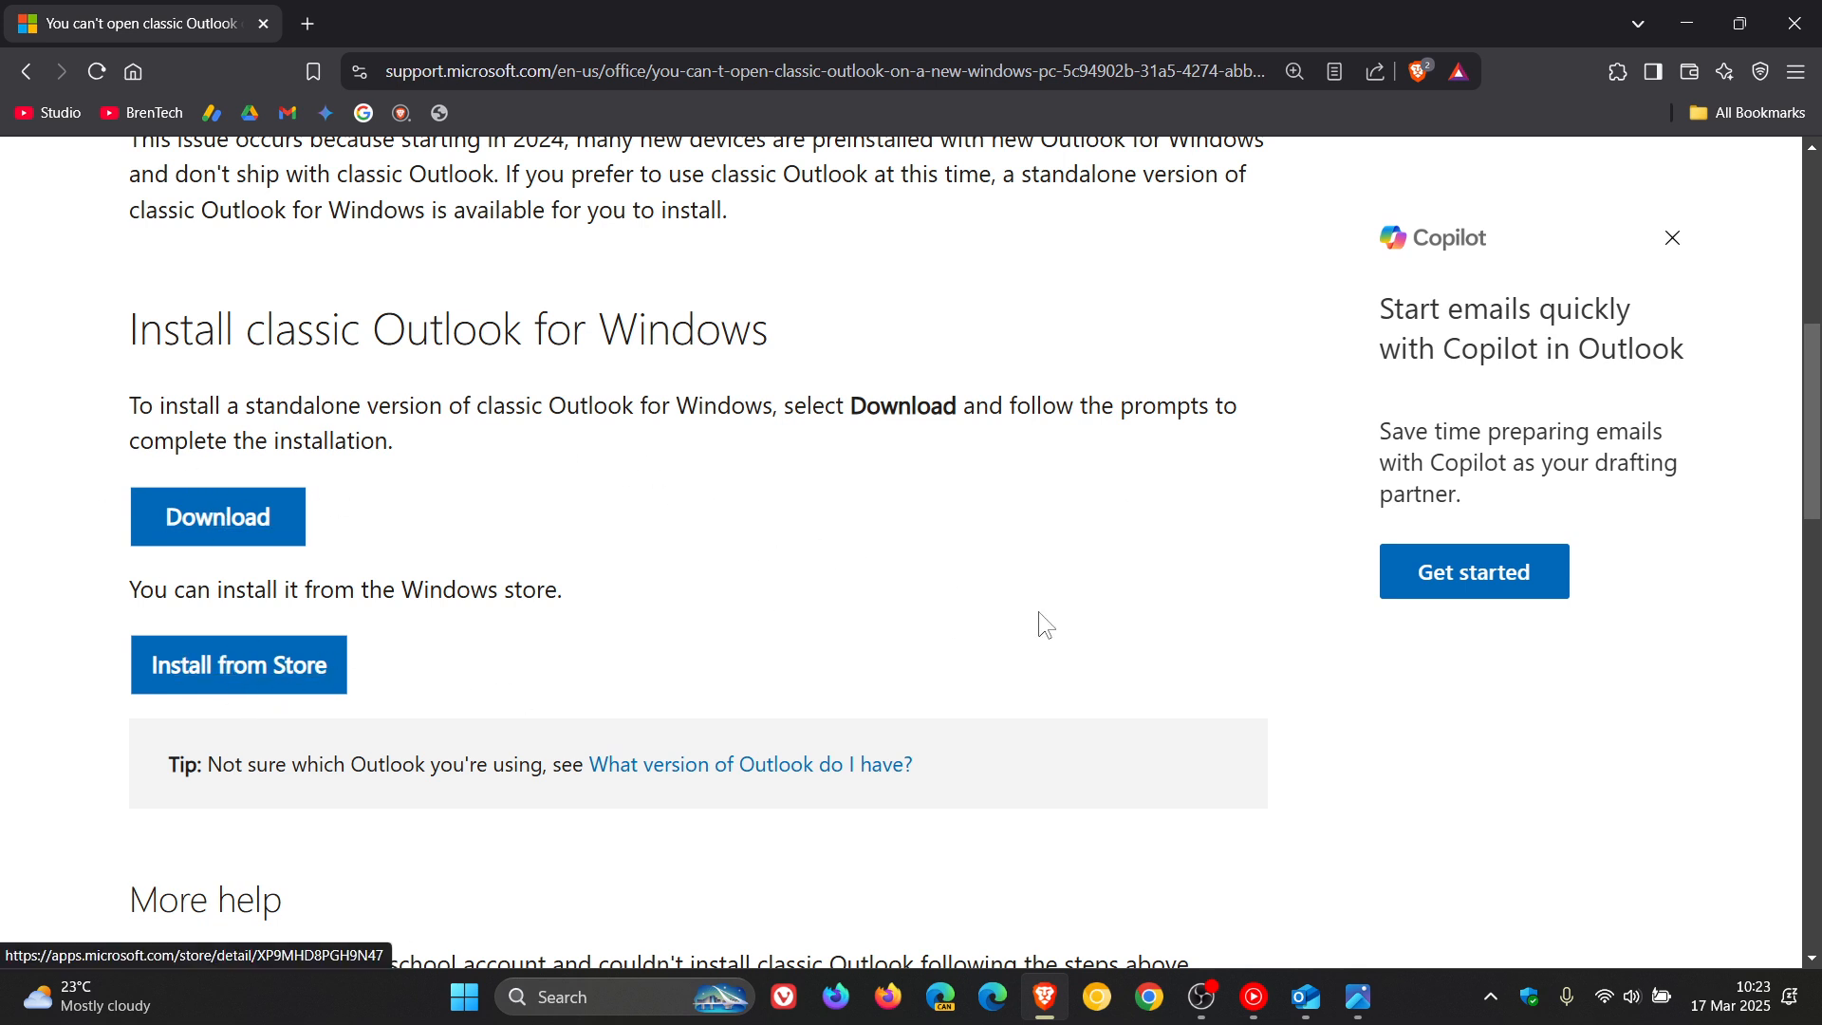
mouse_move(486, 444)
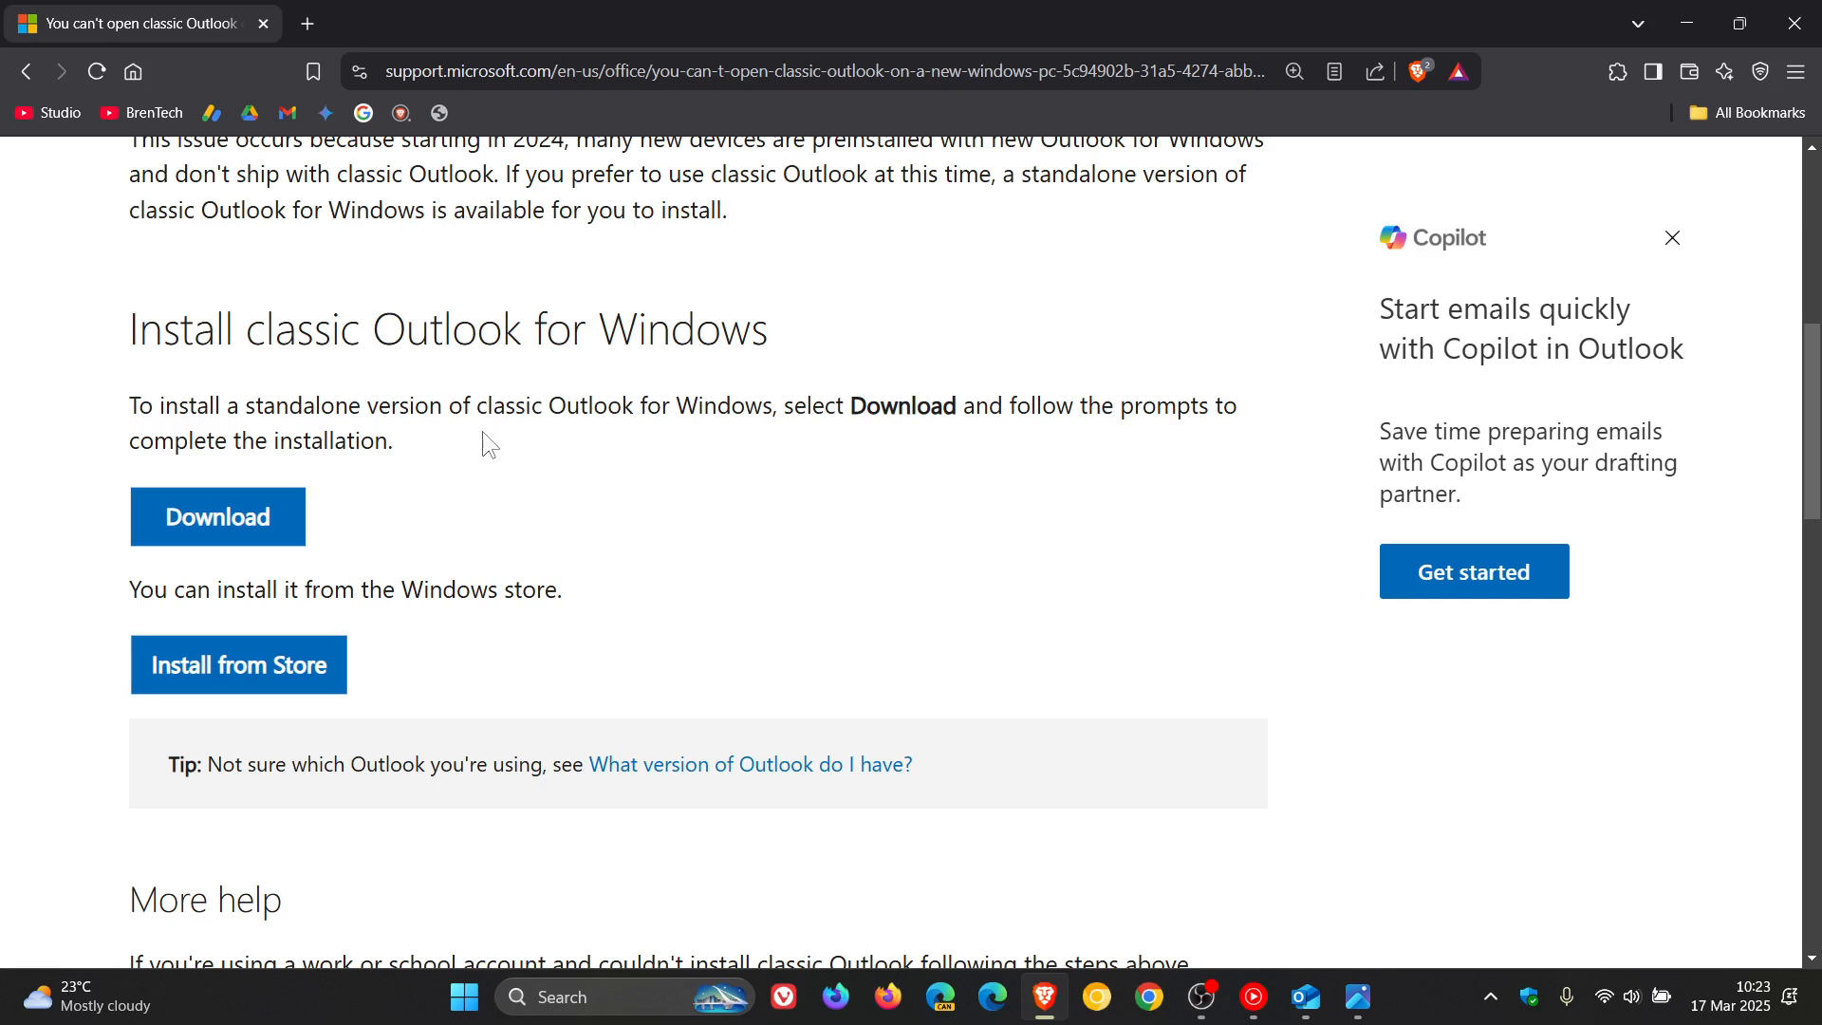
double_click(553, 406)
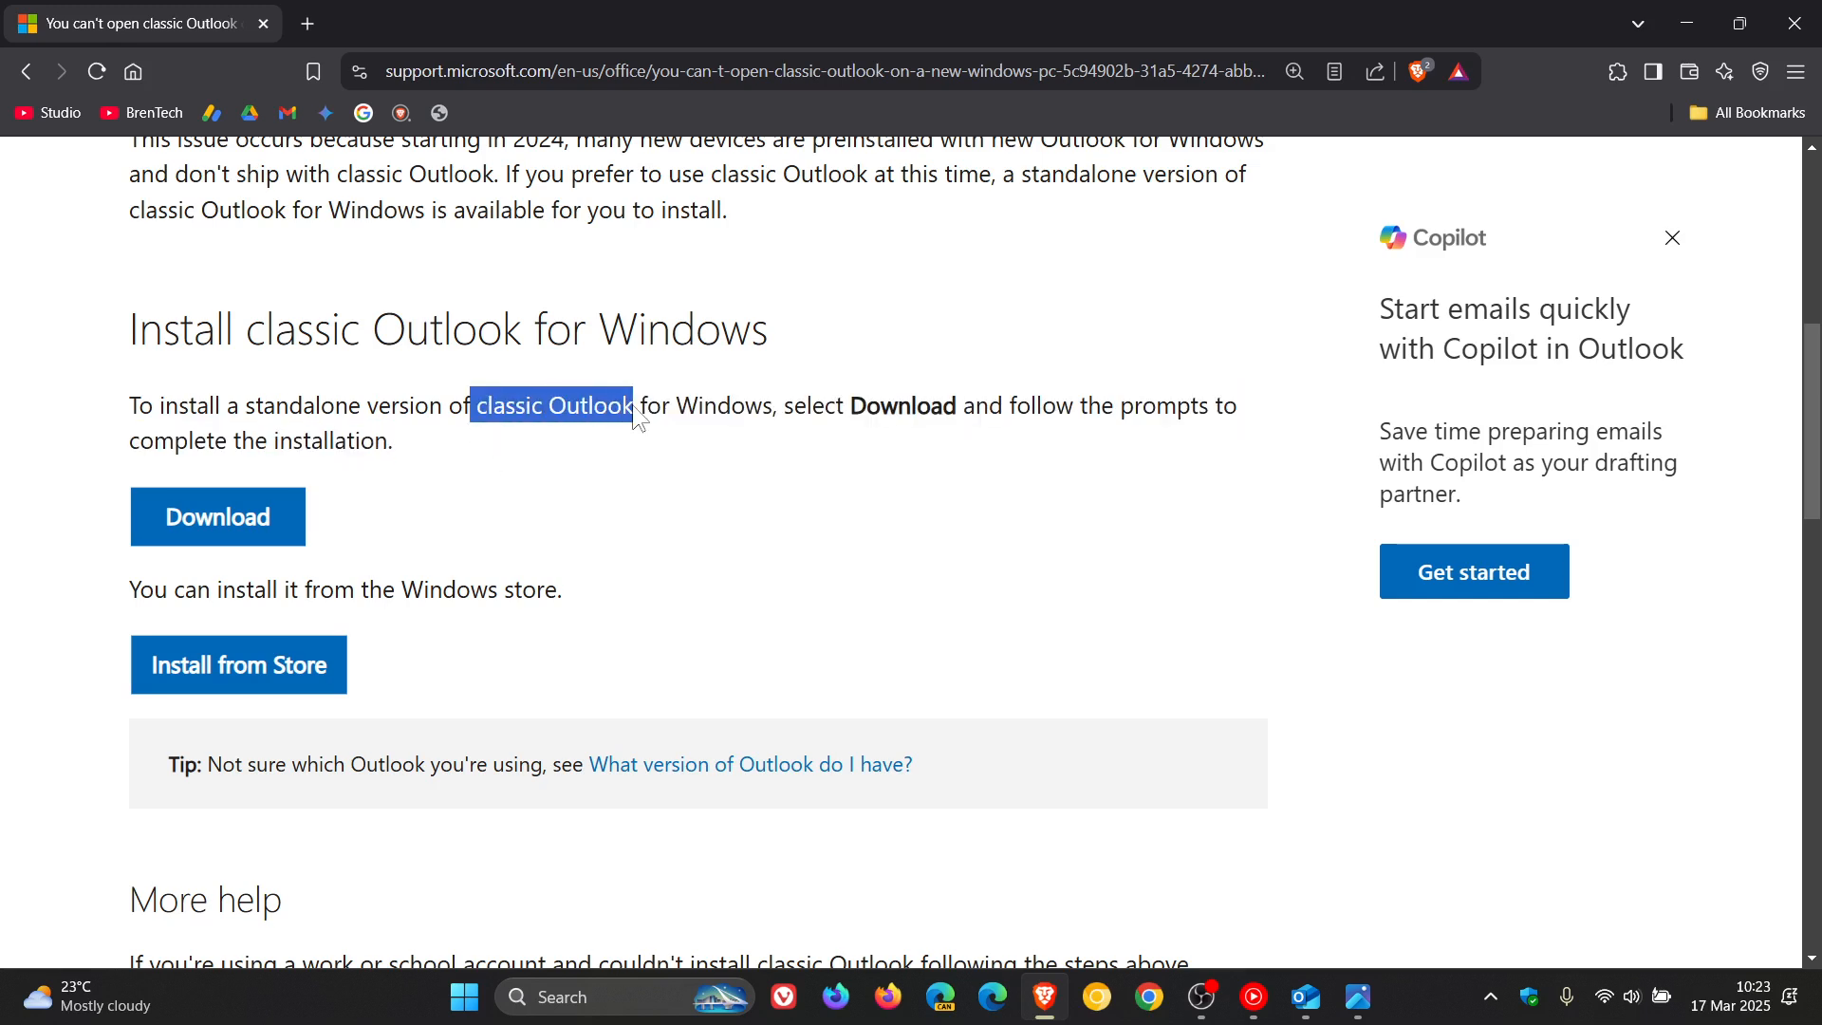
mouse_move(1152, 524)
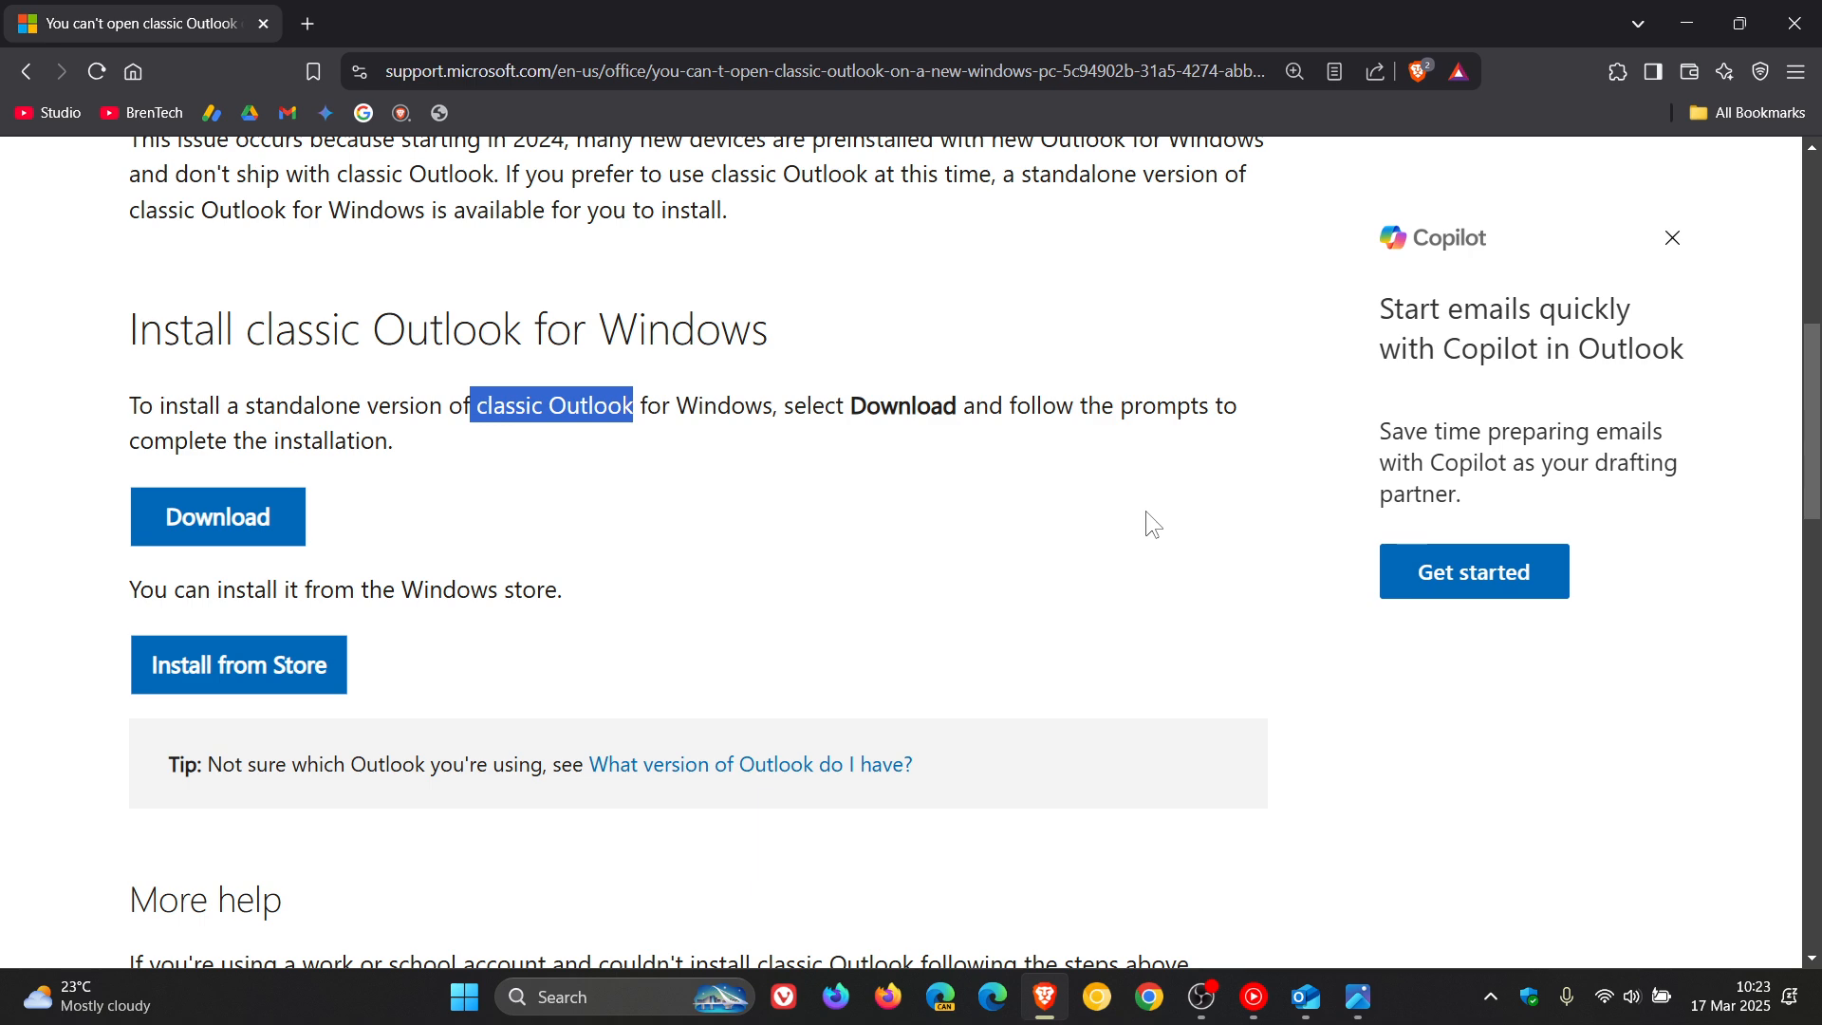
left_click(1305, 997)
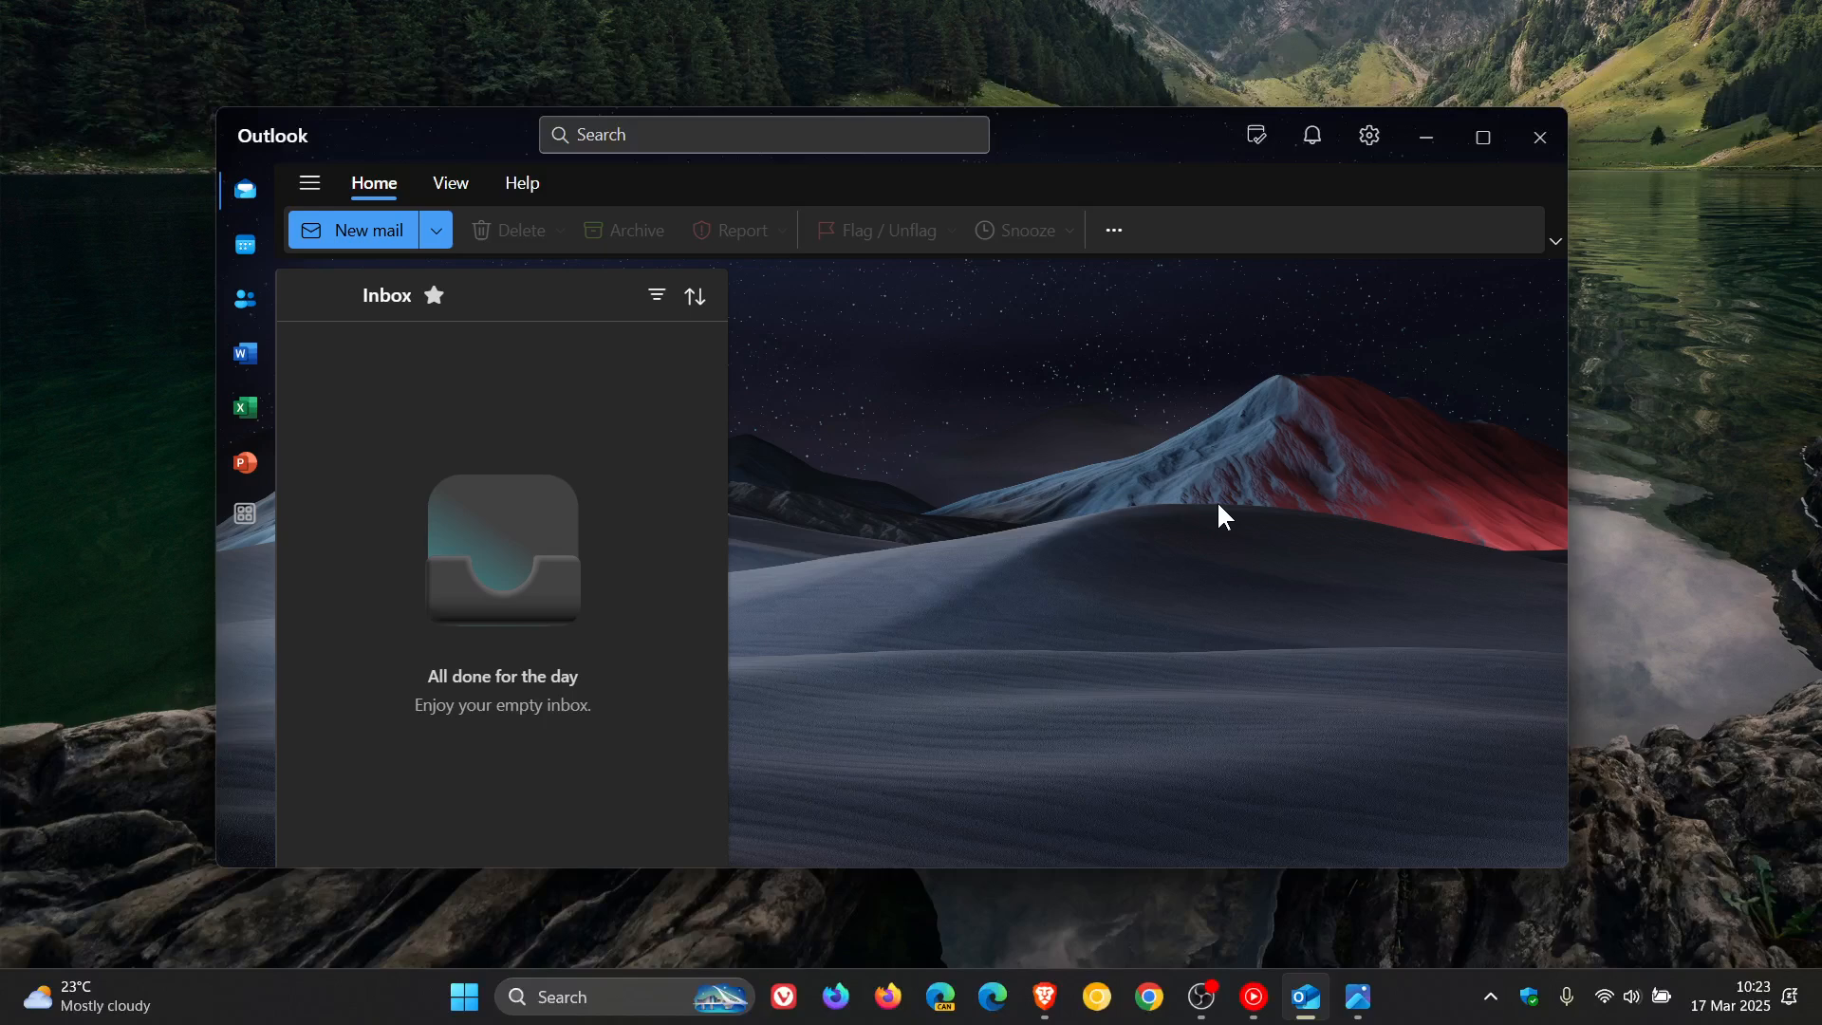
mouse_move(895, 343)
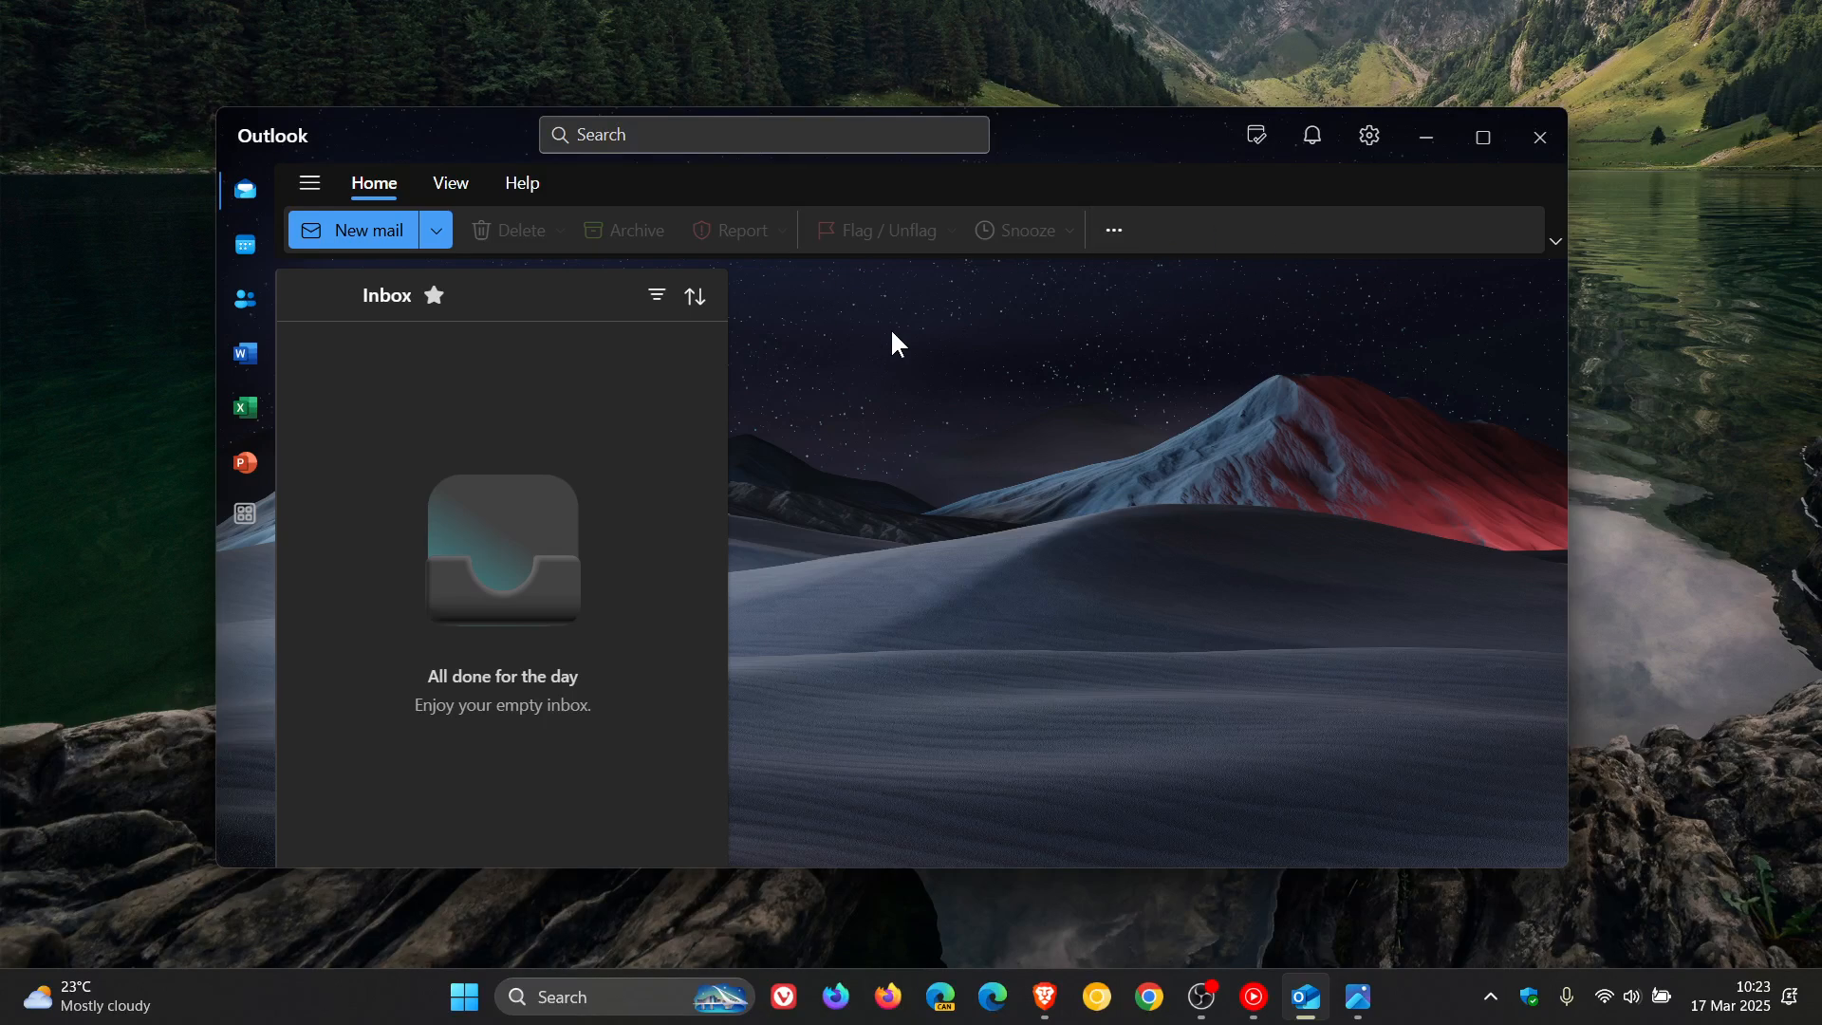
mouse_move(1279, 488)
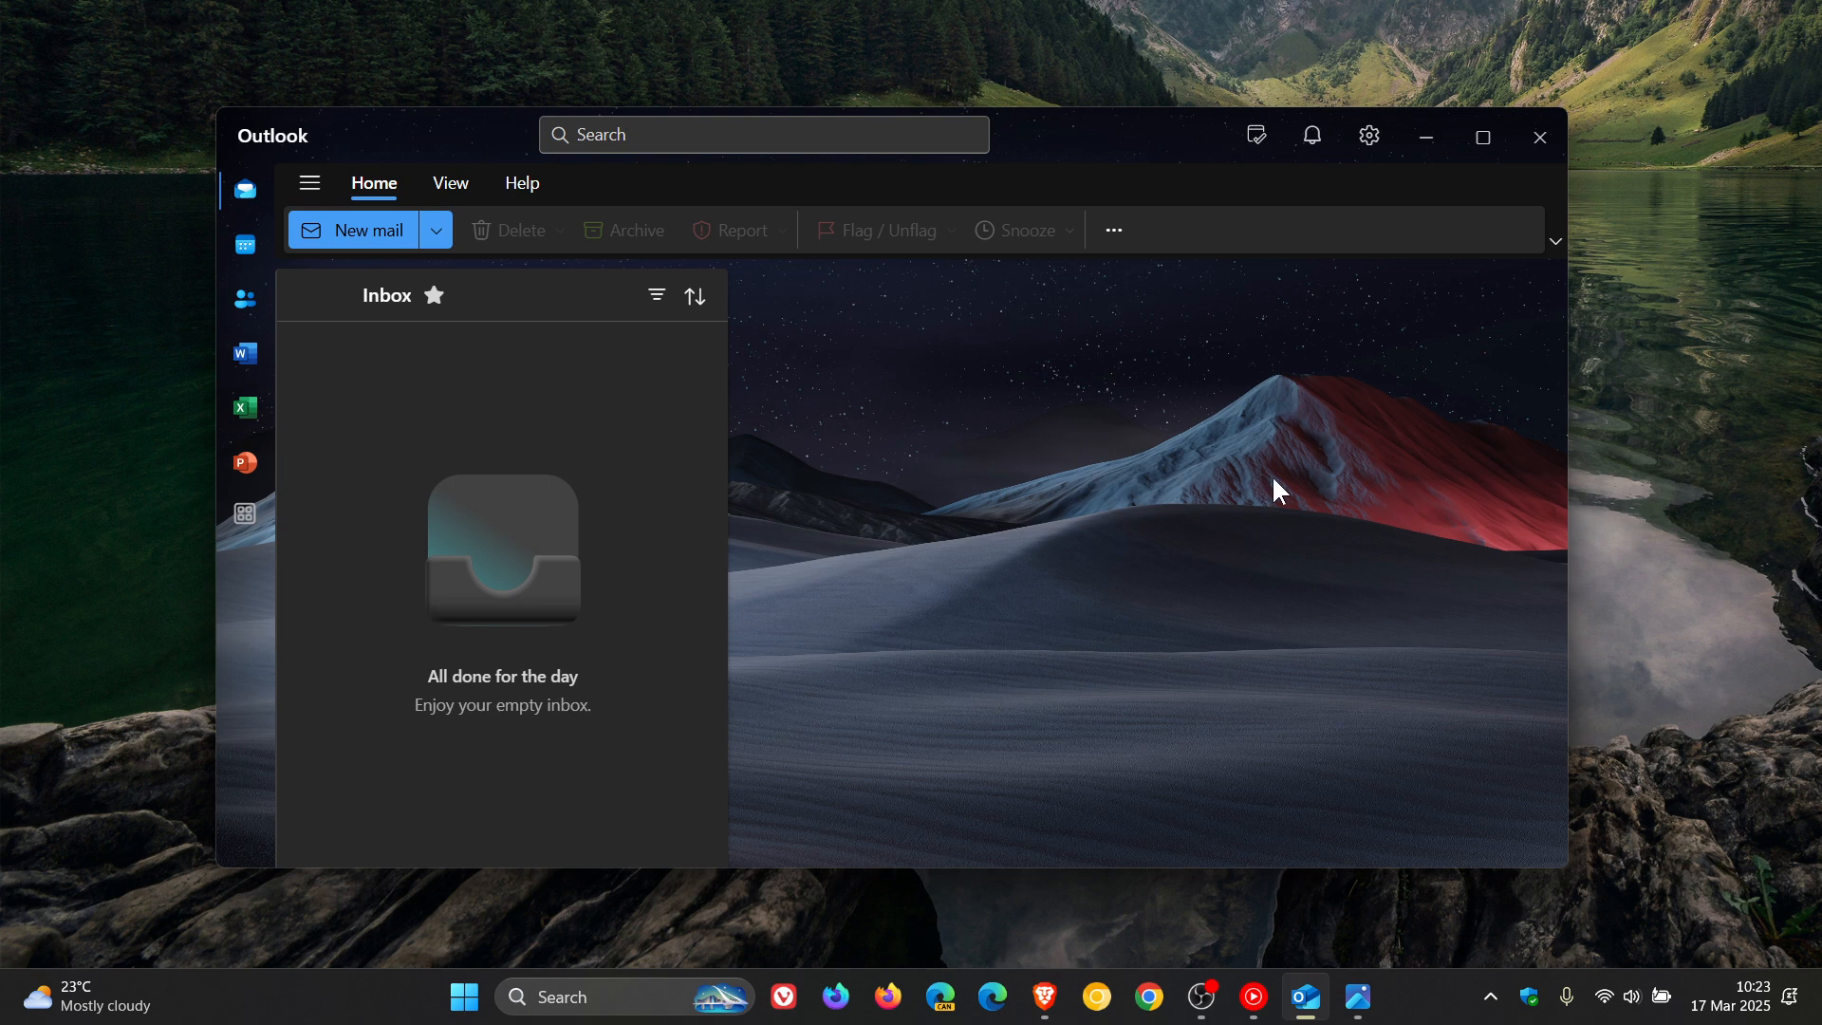